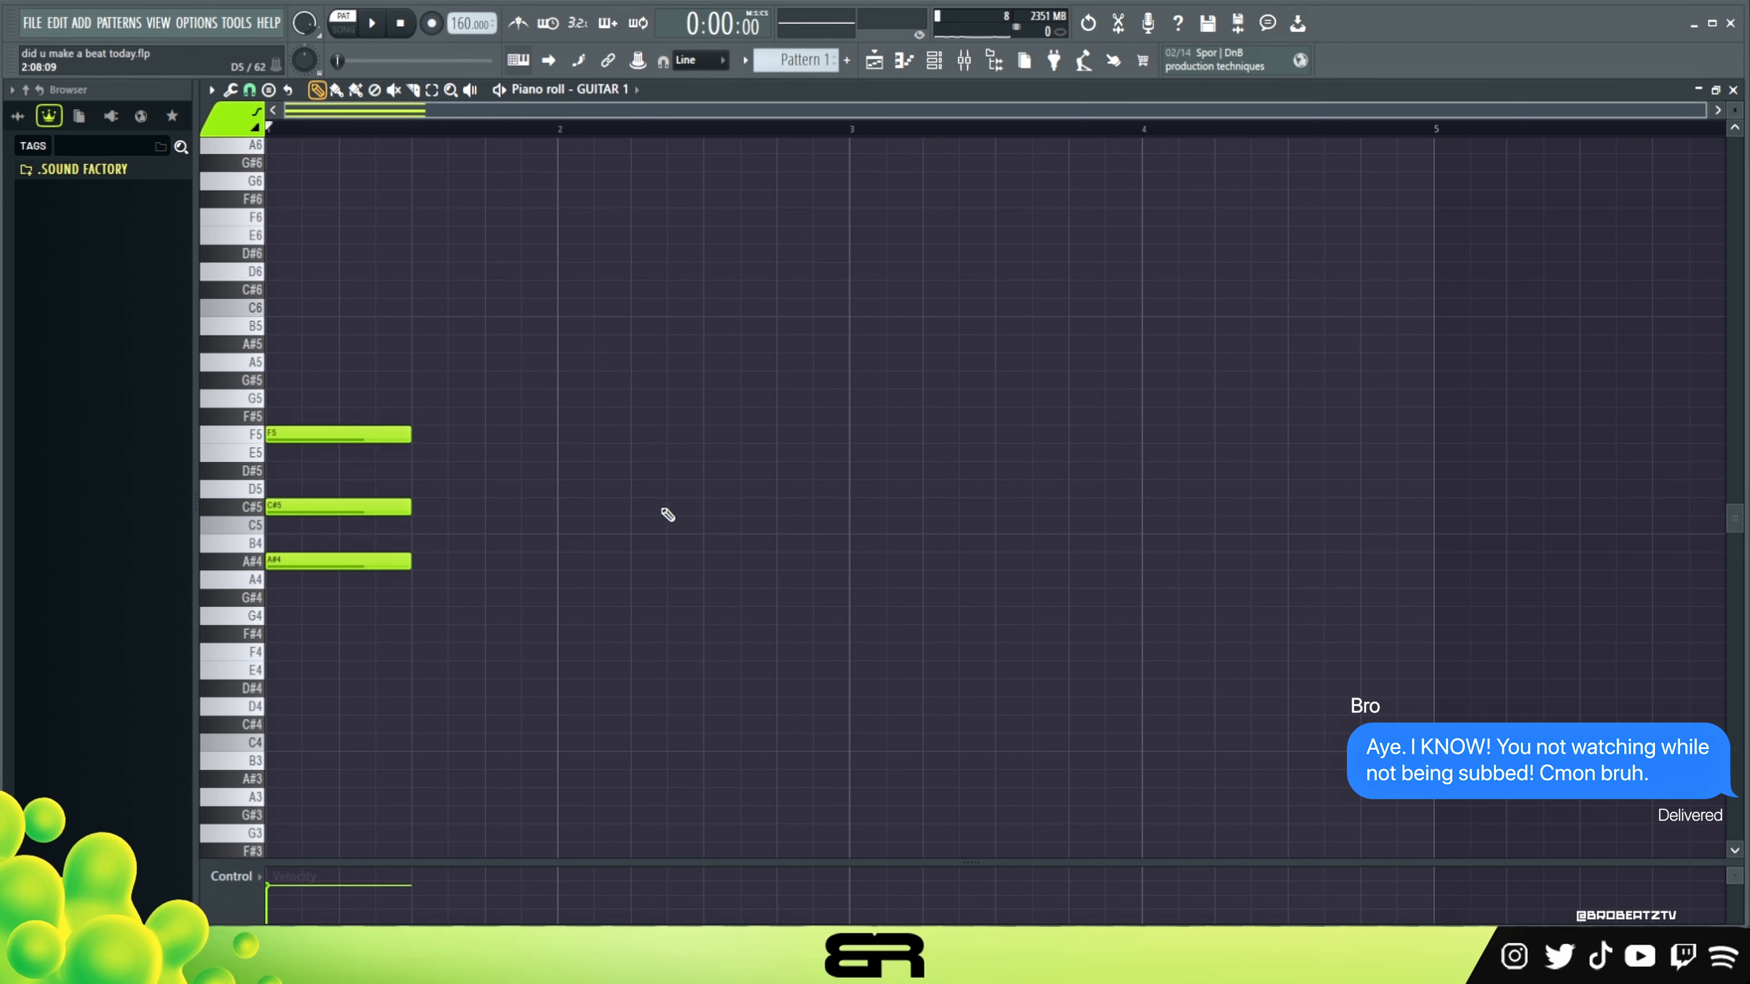
{"action": "mouse_move", "coordinate": [651, 599]}
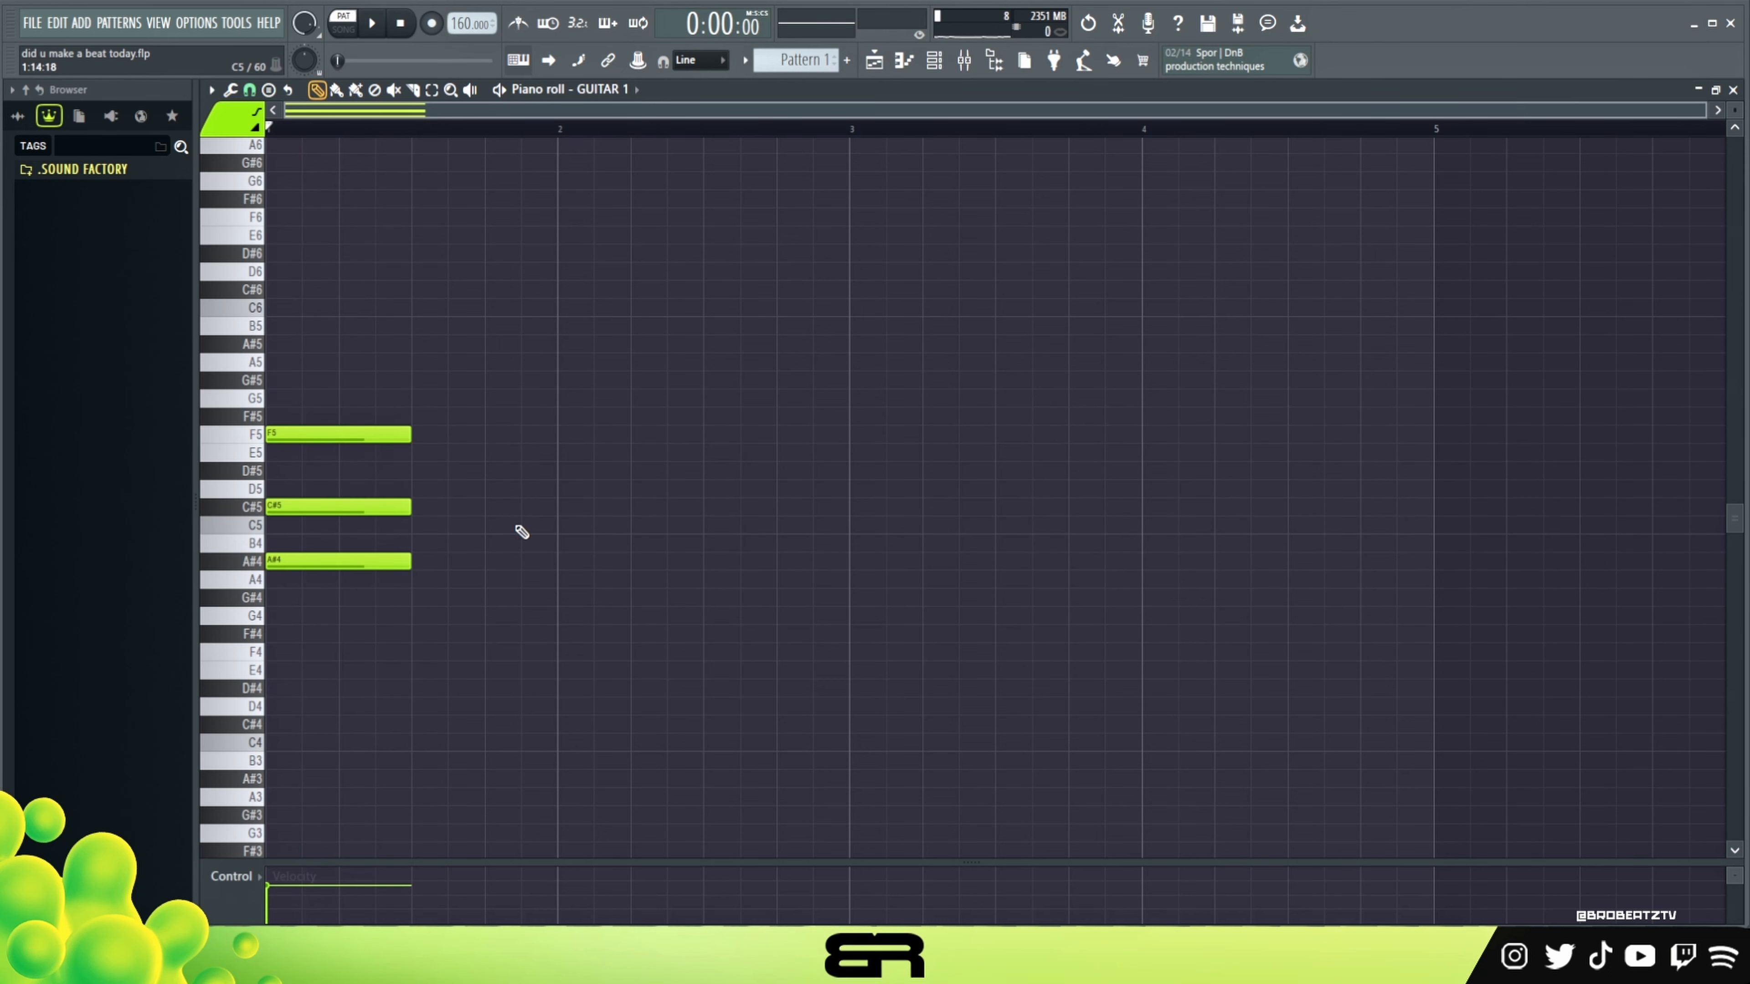
{"action": "mouse_move", "coordinate": [543, 449]}
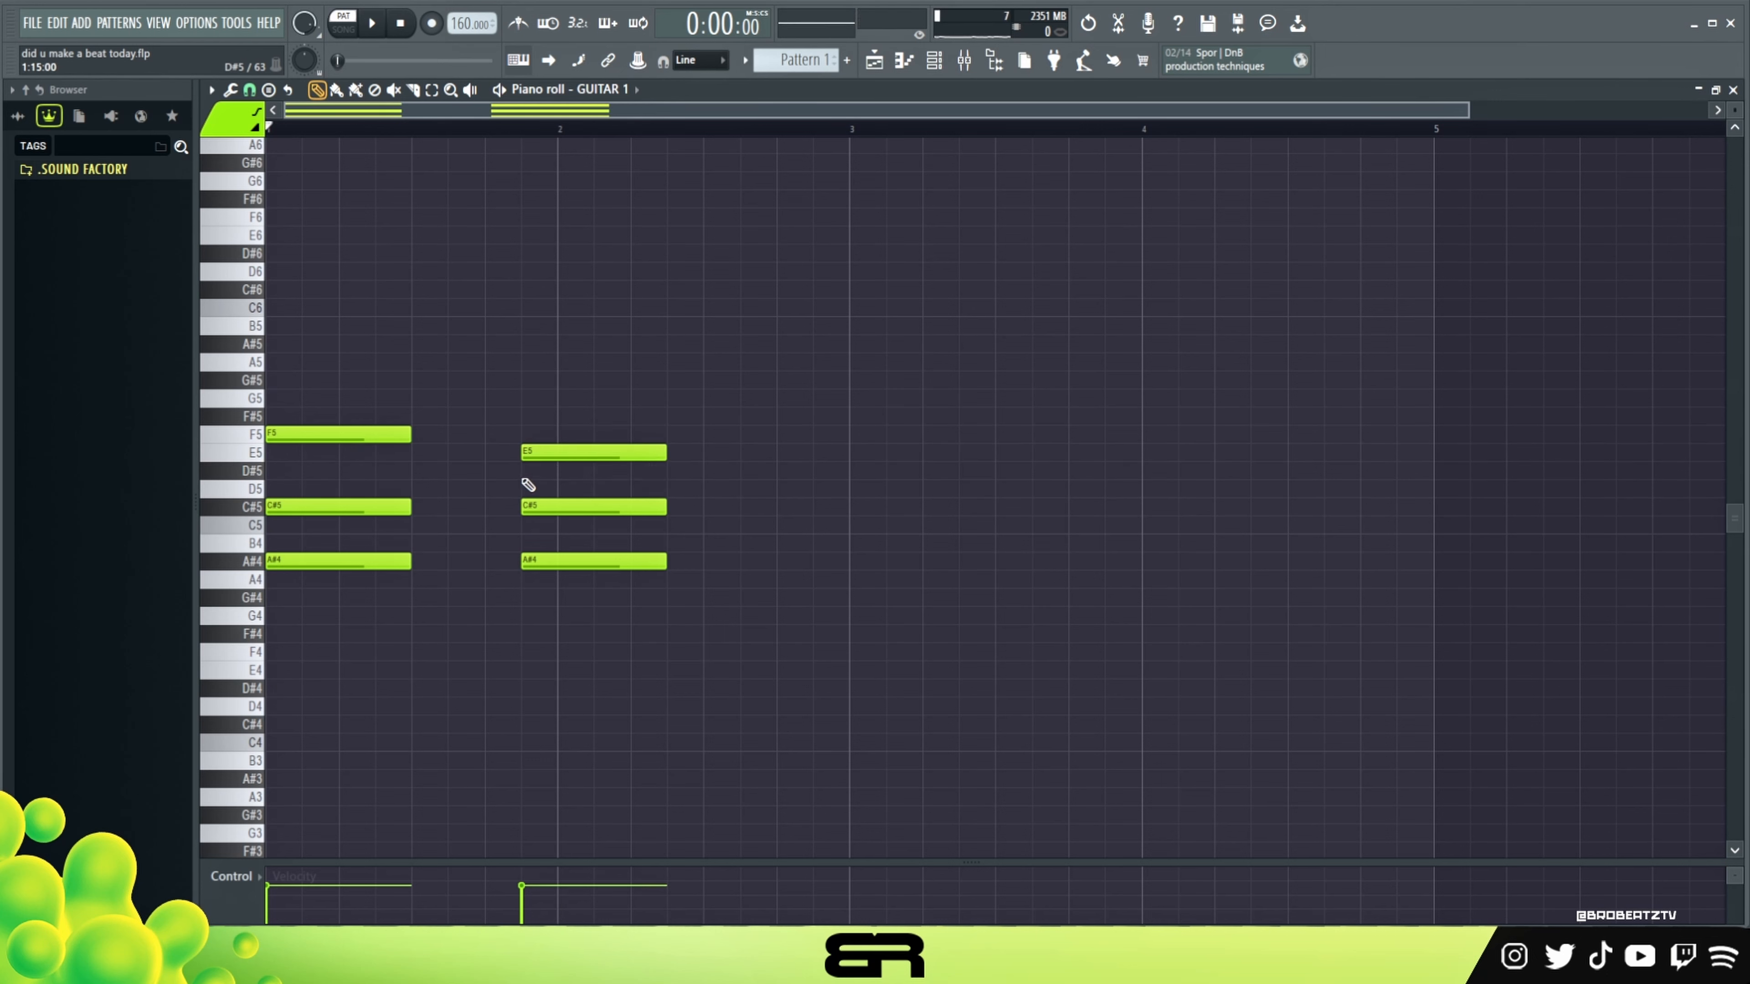
{"action": "mouse_move", "coordinate": [554, 483]}
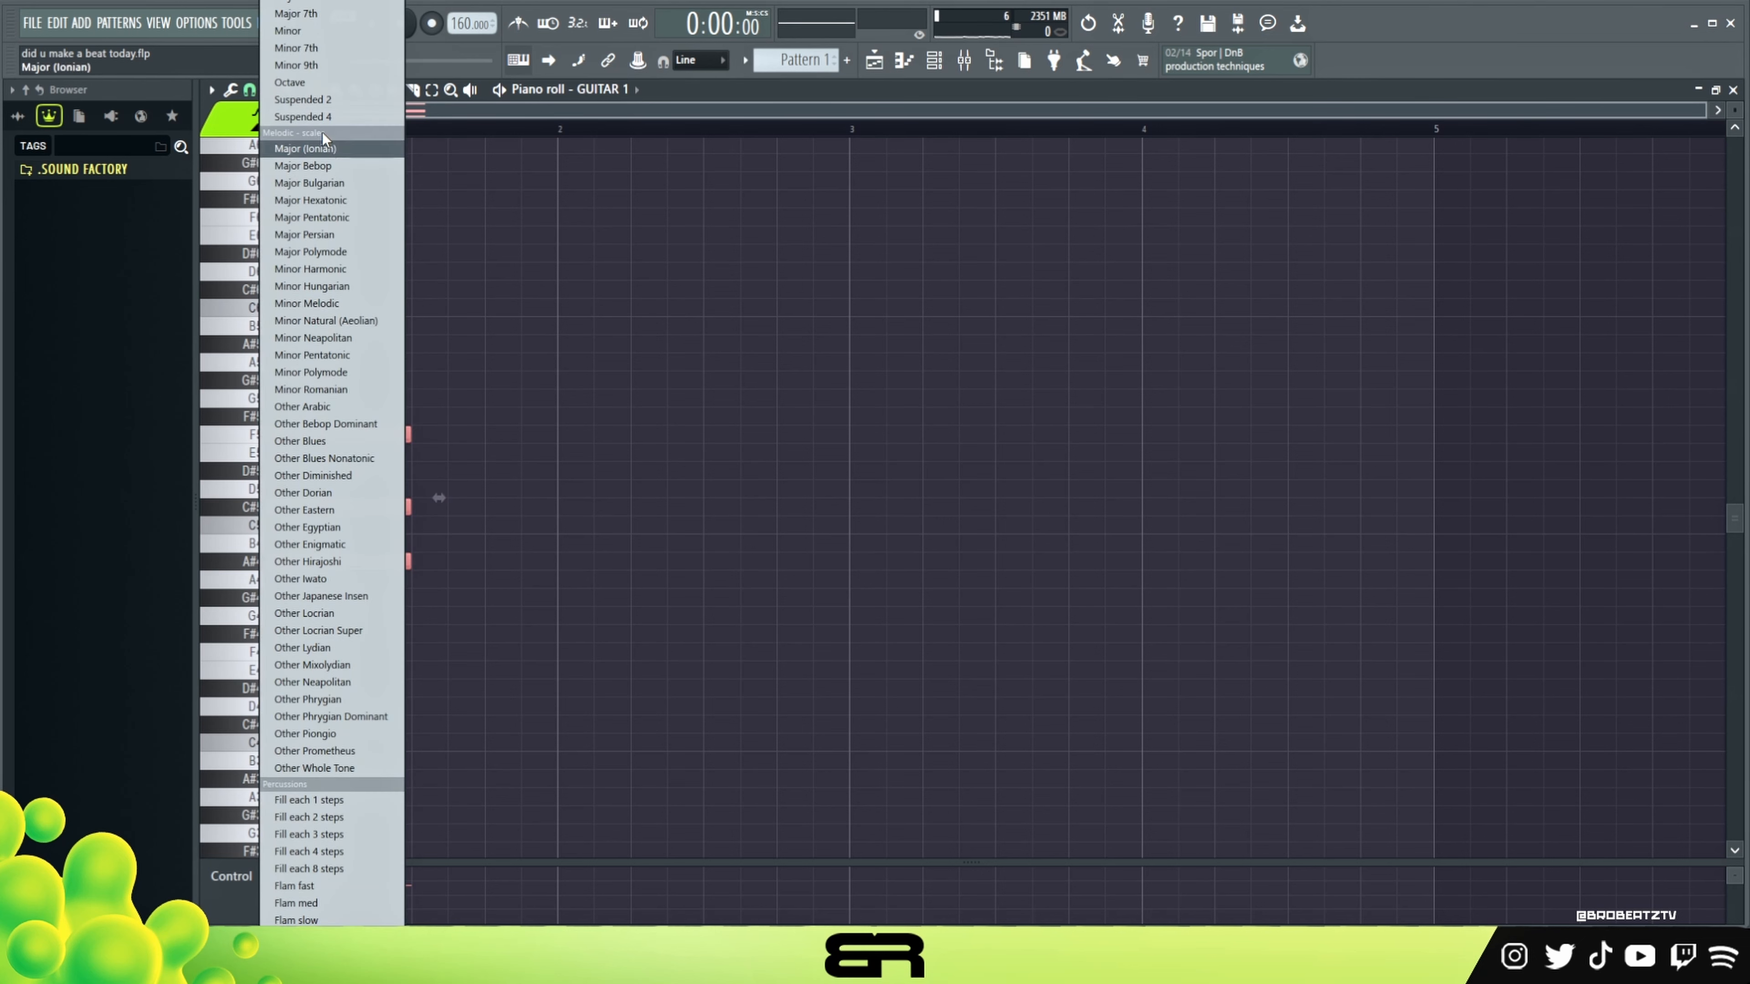
- Stamp a scale from the Stamp menu, then place the second chord's notes C#5, A#4, F#4
{"action": "left_click", "coordinate": [304, 148]}
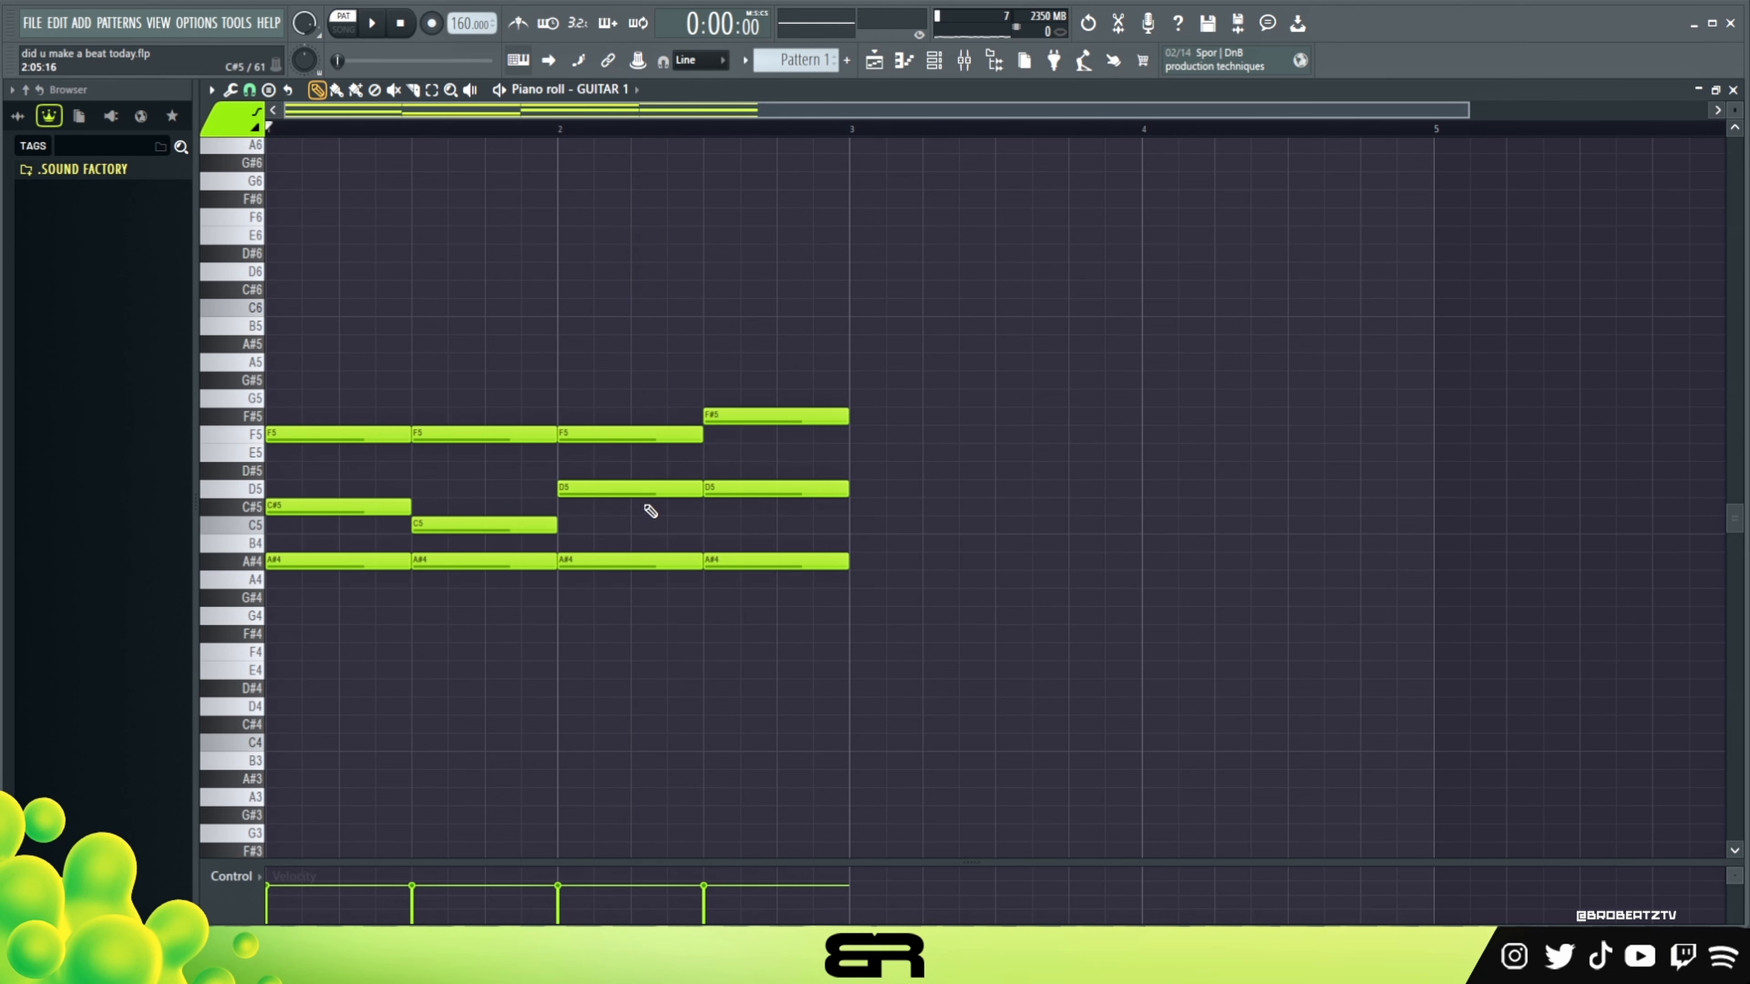
{"action": "mouse_move", "coordinate": [787, 486]}
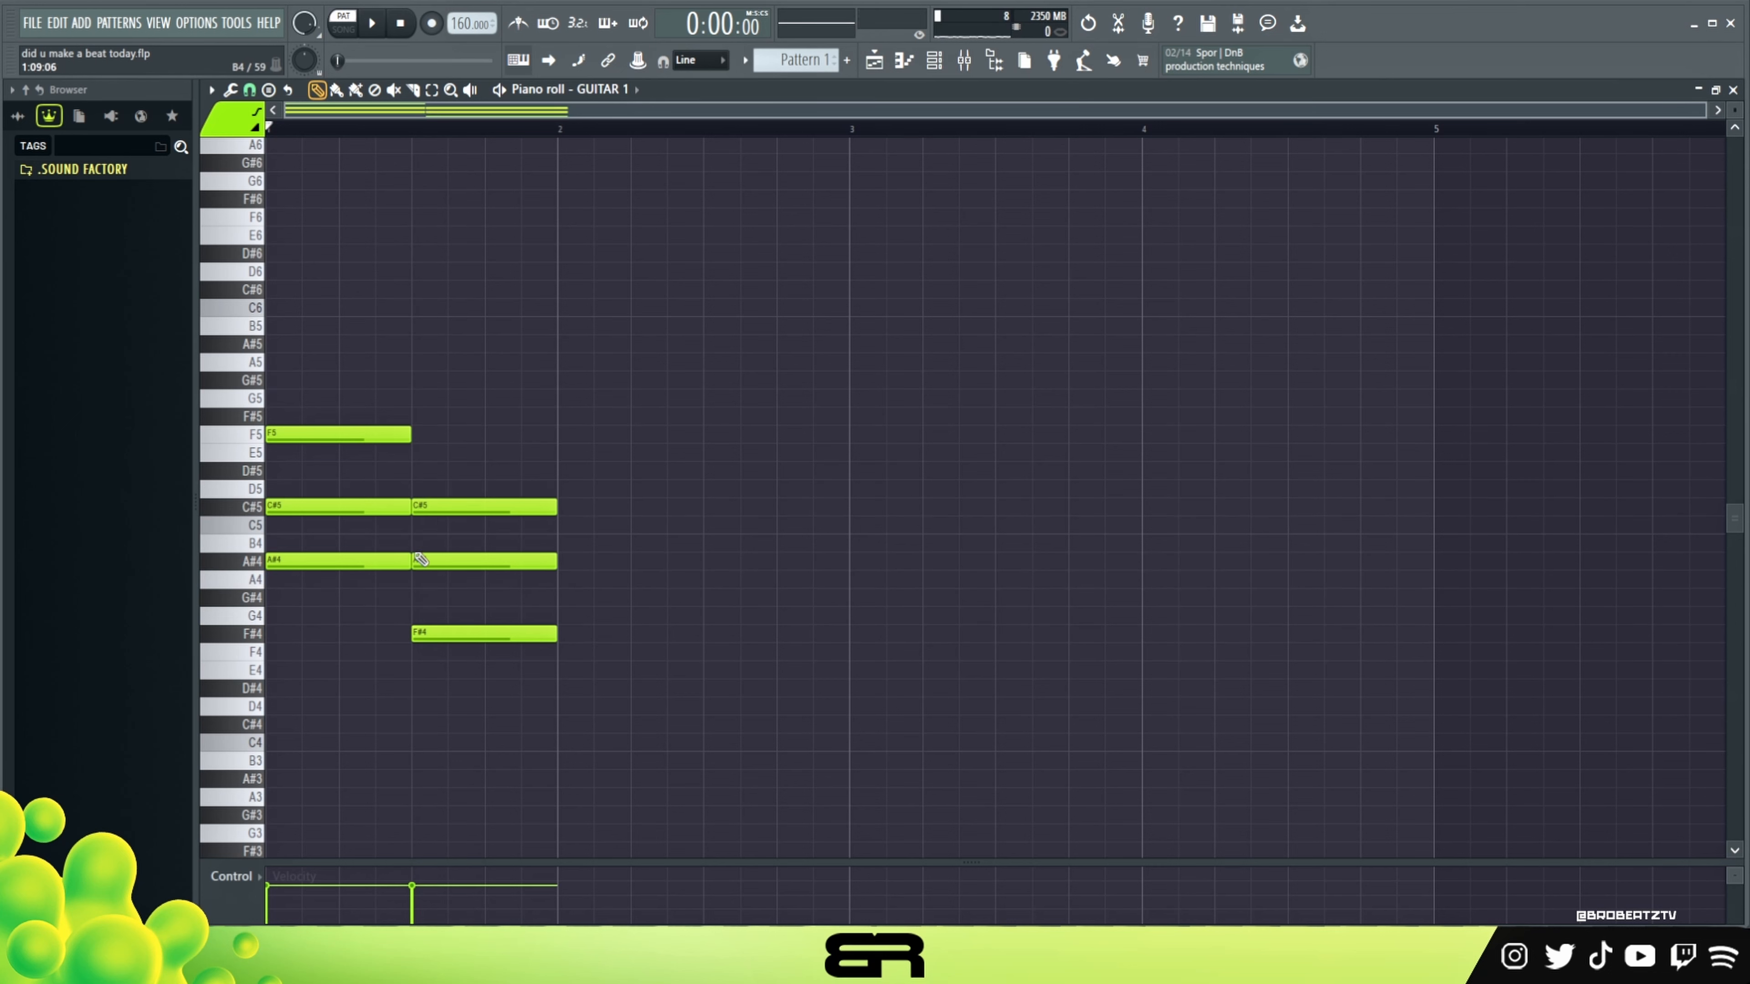
{"action": "left_click", "coordinate": [372, 22]}
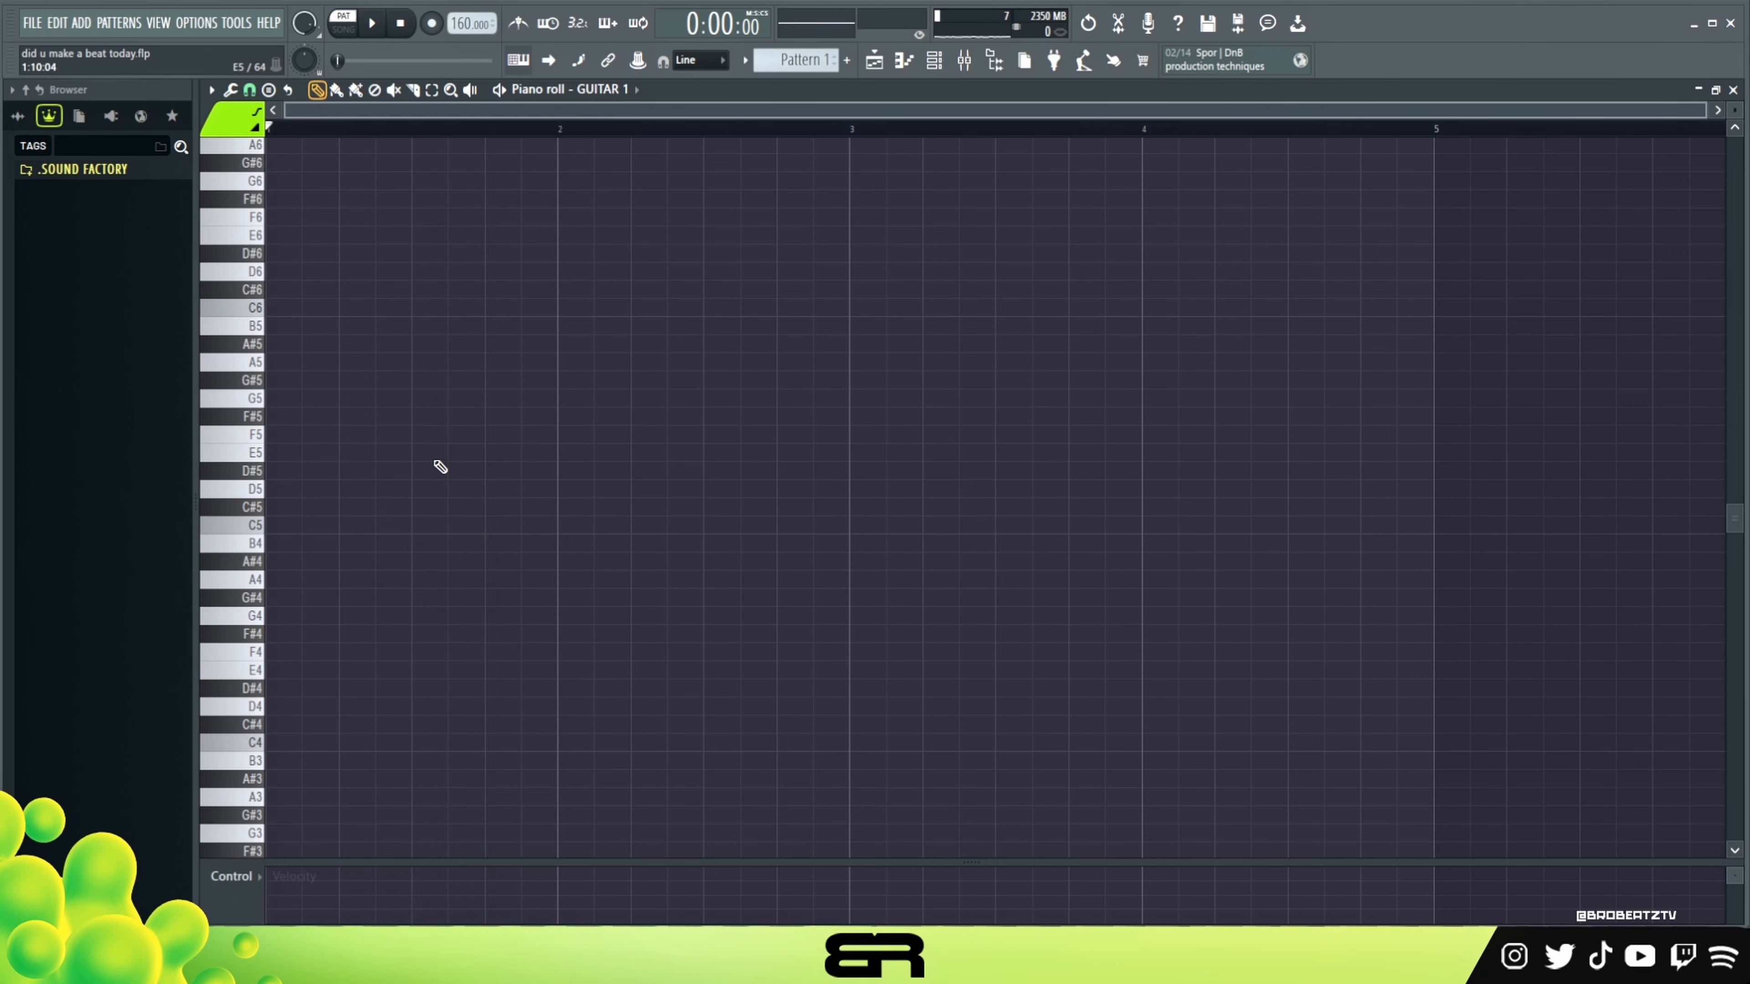
{"action": "mouse_move", "coordinate": [427, 470]}
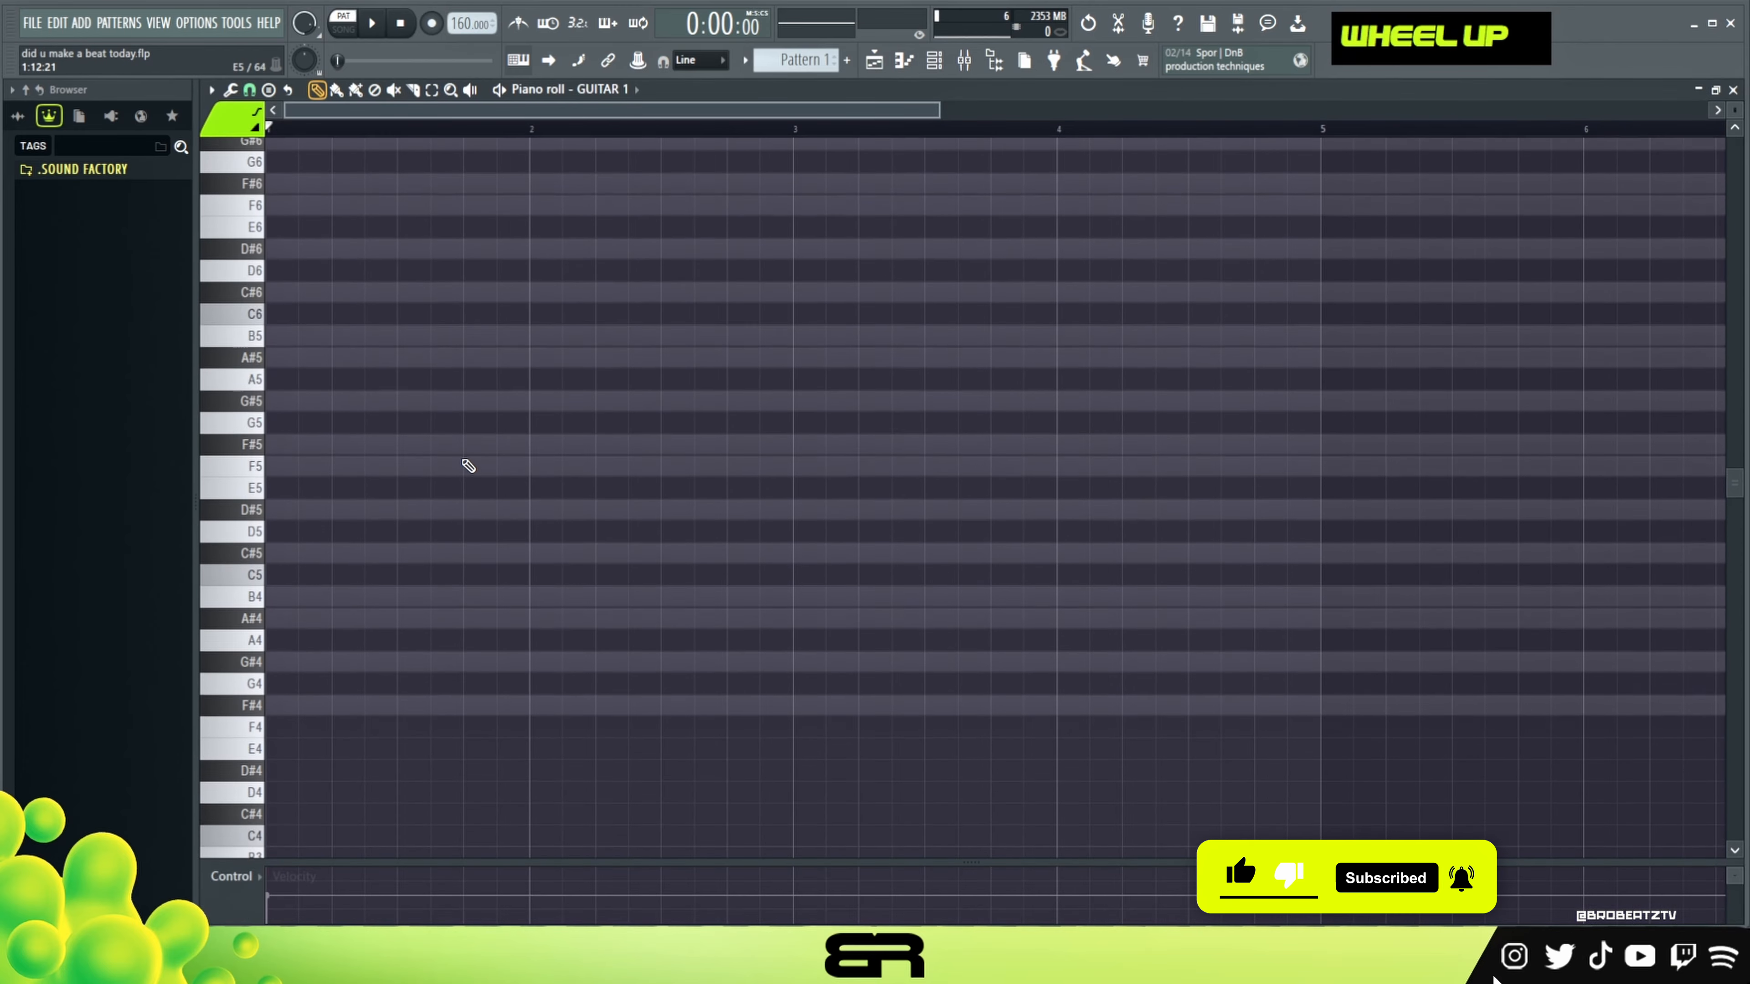
- Select every note in the GUITAR 1 piano roll for deletion
{"action": "key", "text": "ctrl+a"}
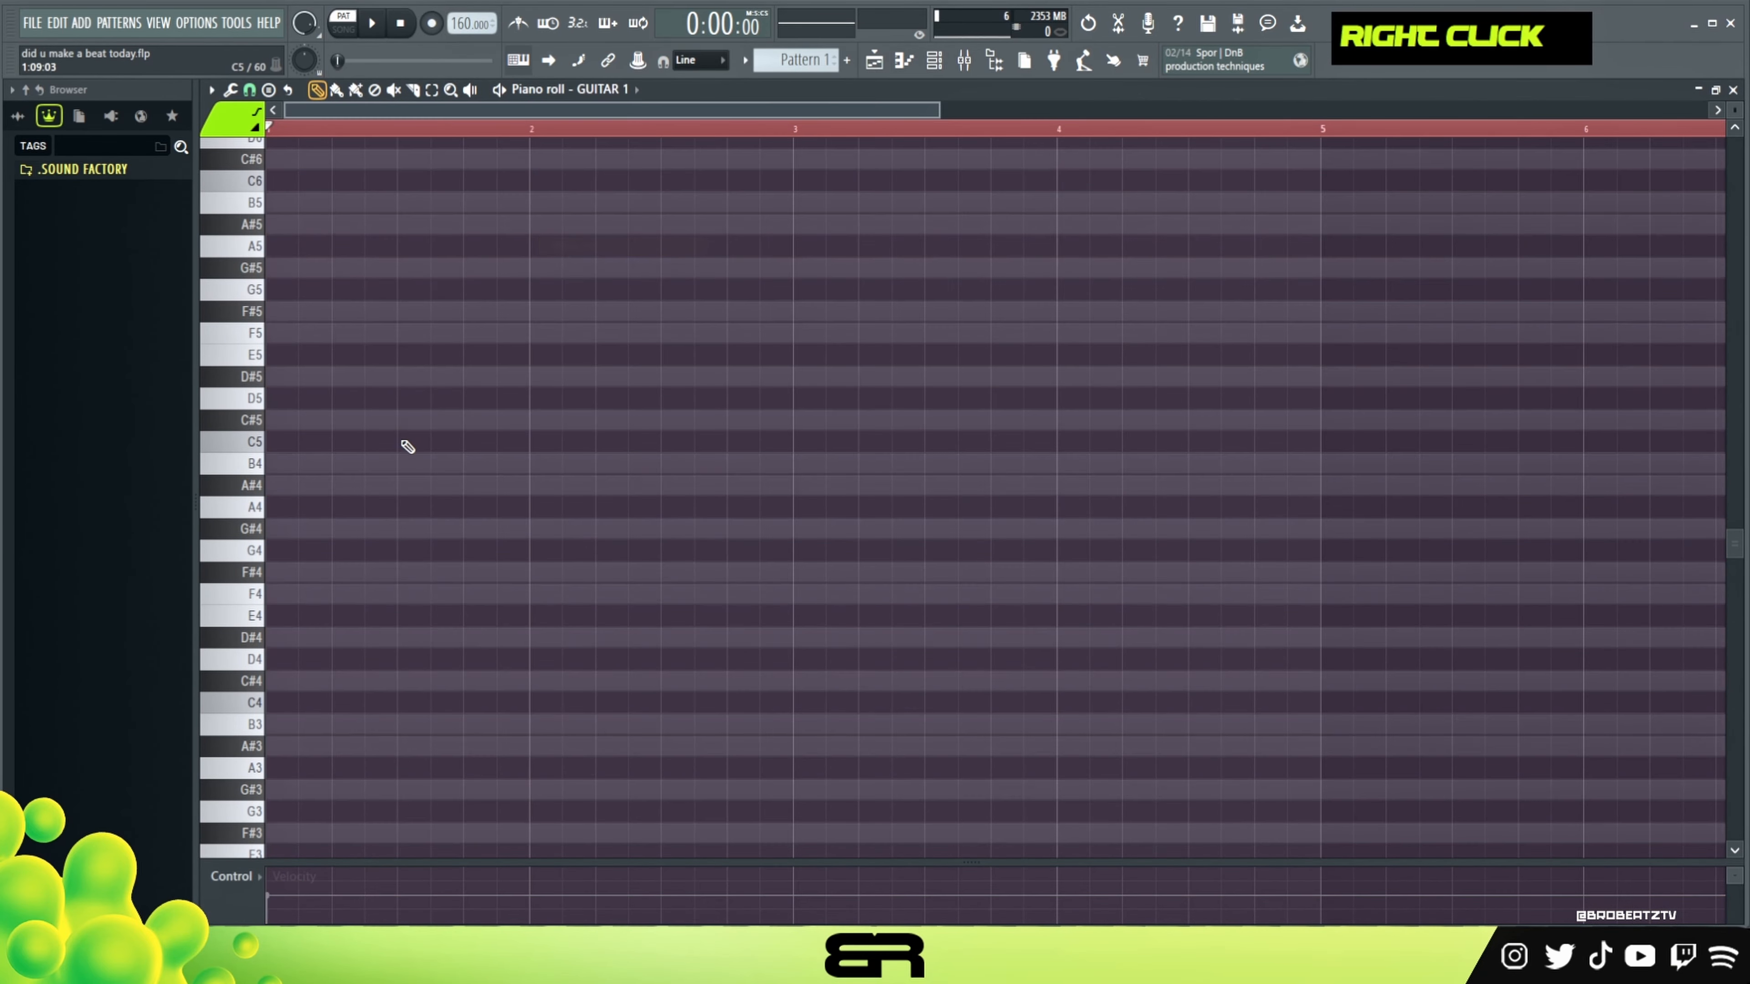
- Draw the B4–D#5–F#5 and A#4–C#5–F5 chords and the rising run in GUITAR 1
{"action": "left_click", "coordinate": [290, 462]}
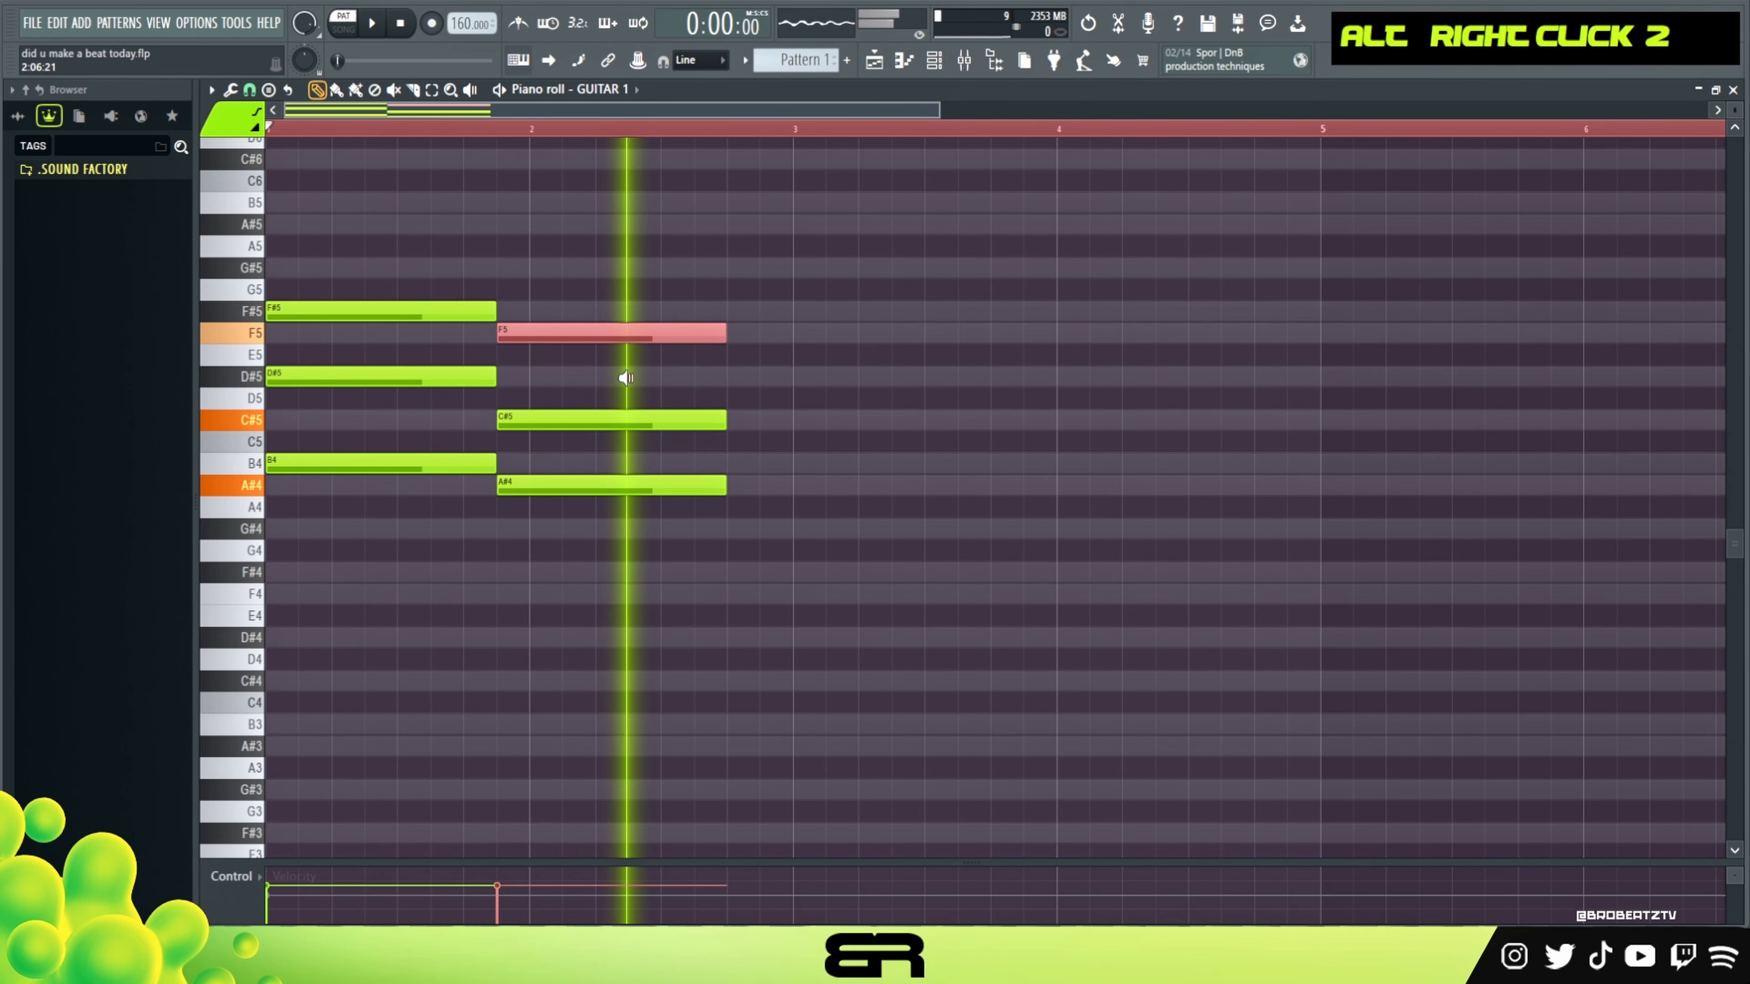
{"action": "scroll", "scroll_direction": "up", "scroll_amount": 3}
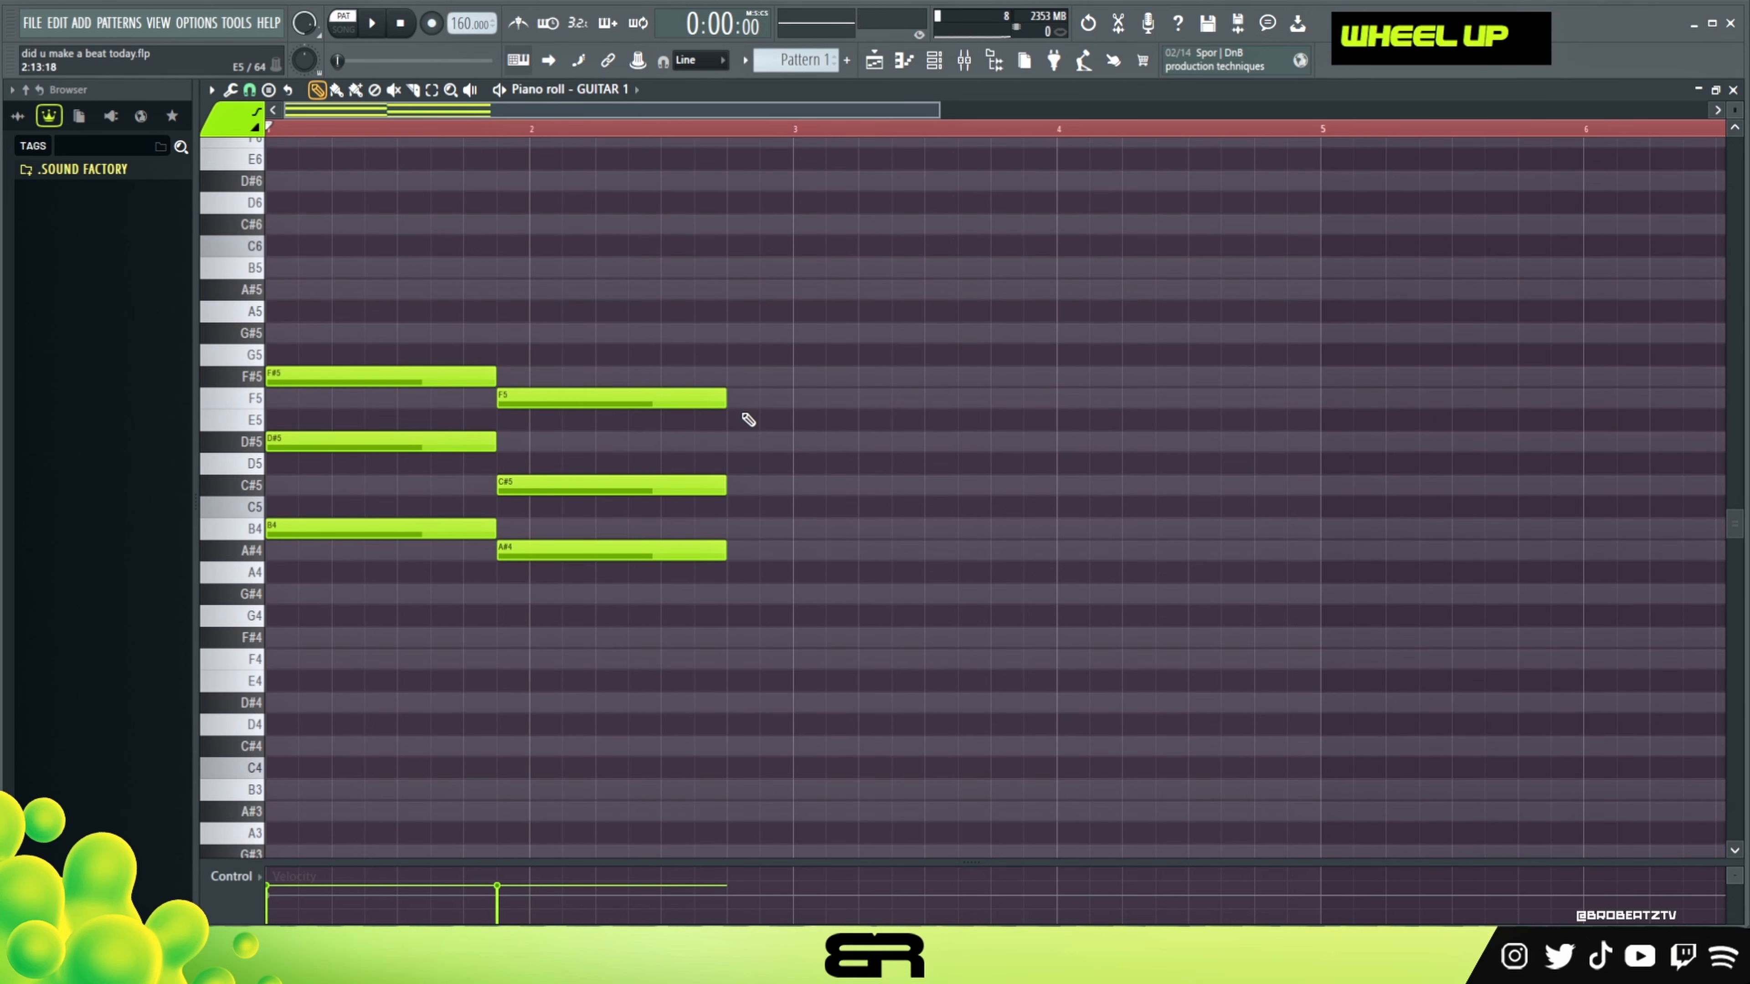
{"action": "mouse_move", "coordinate": [996, 439]}
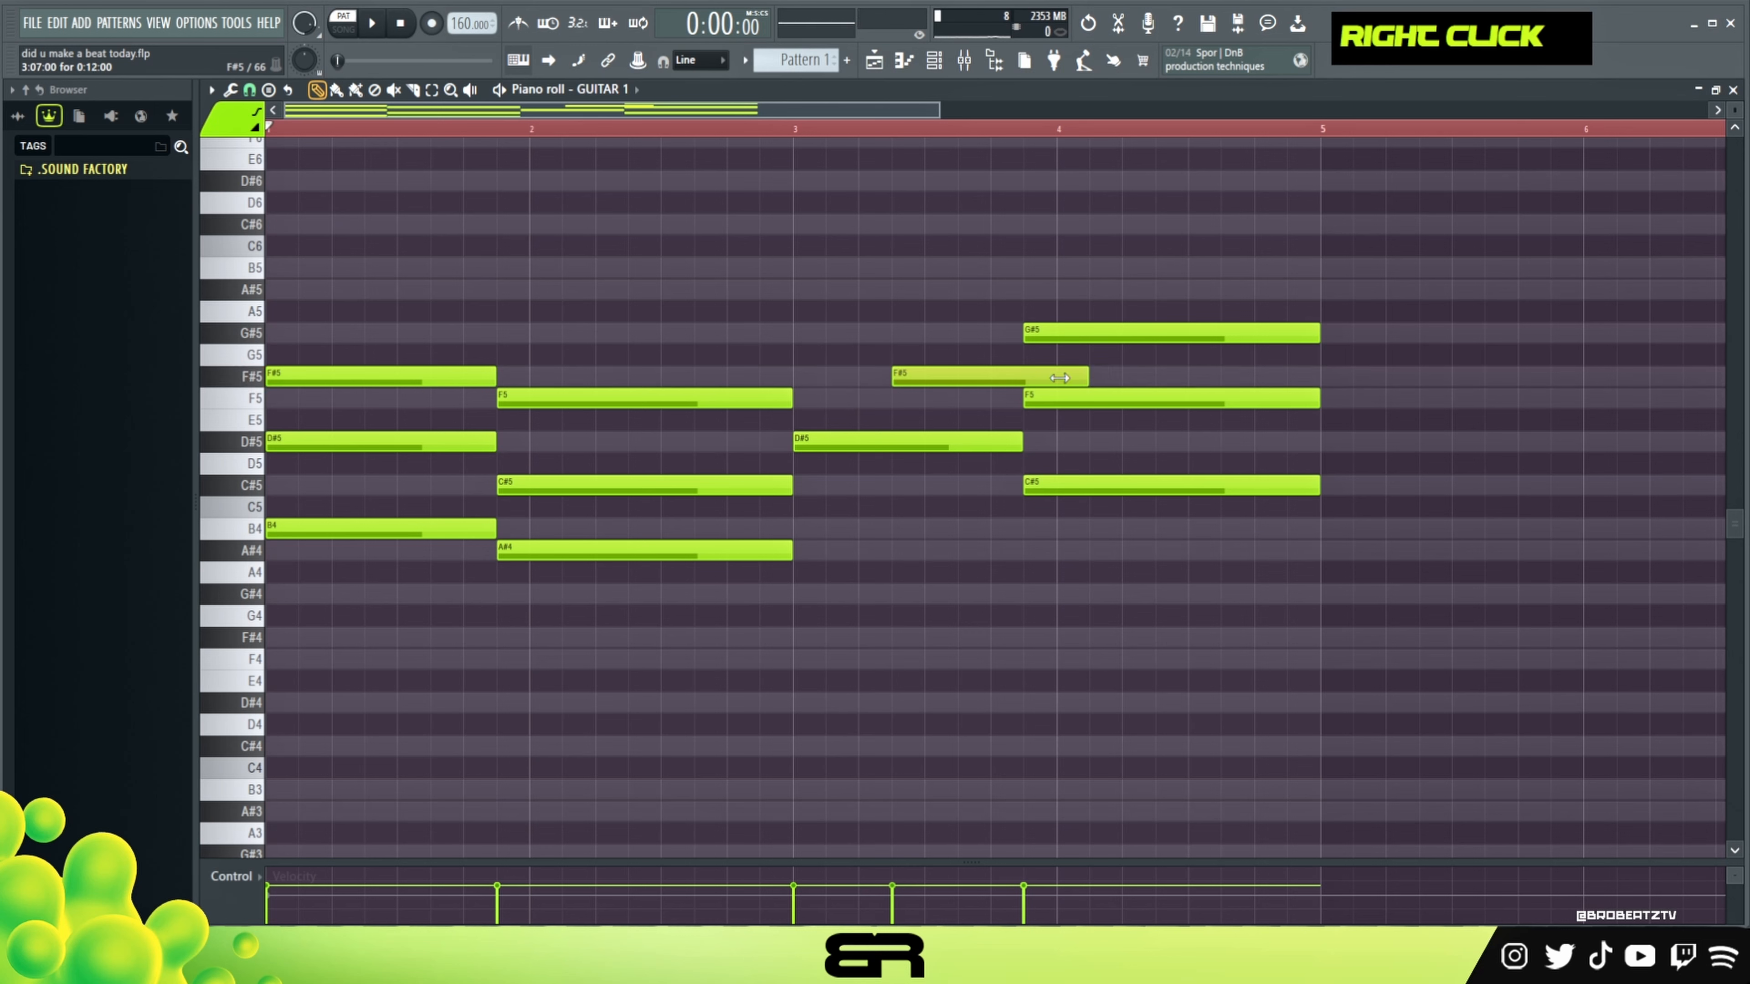
{"action": "left_click", "coordinate": [840, 439]}
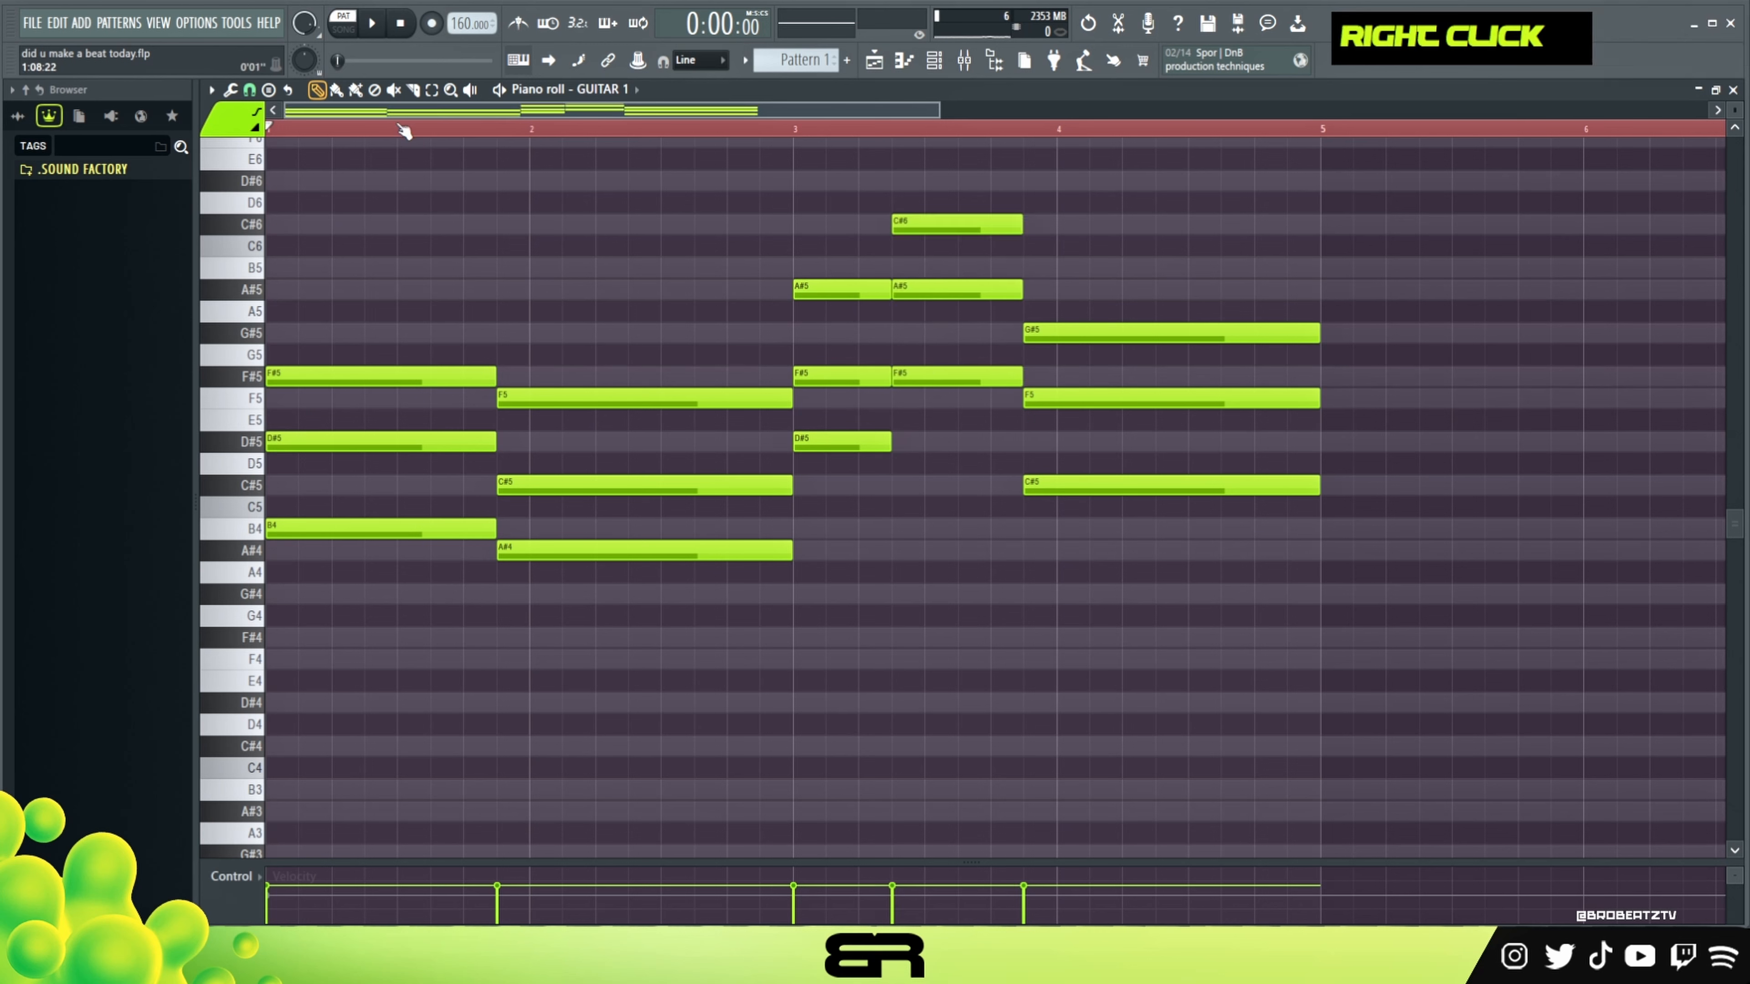
- Play the melody and delete an unwanted note from the GUITAR 1 pattern
{"action": "key", "text": "space"}
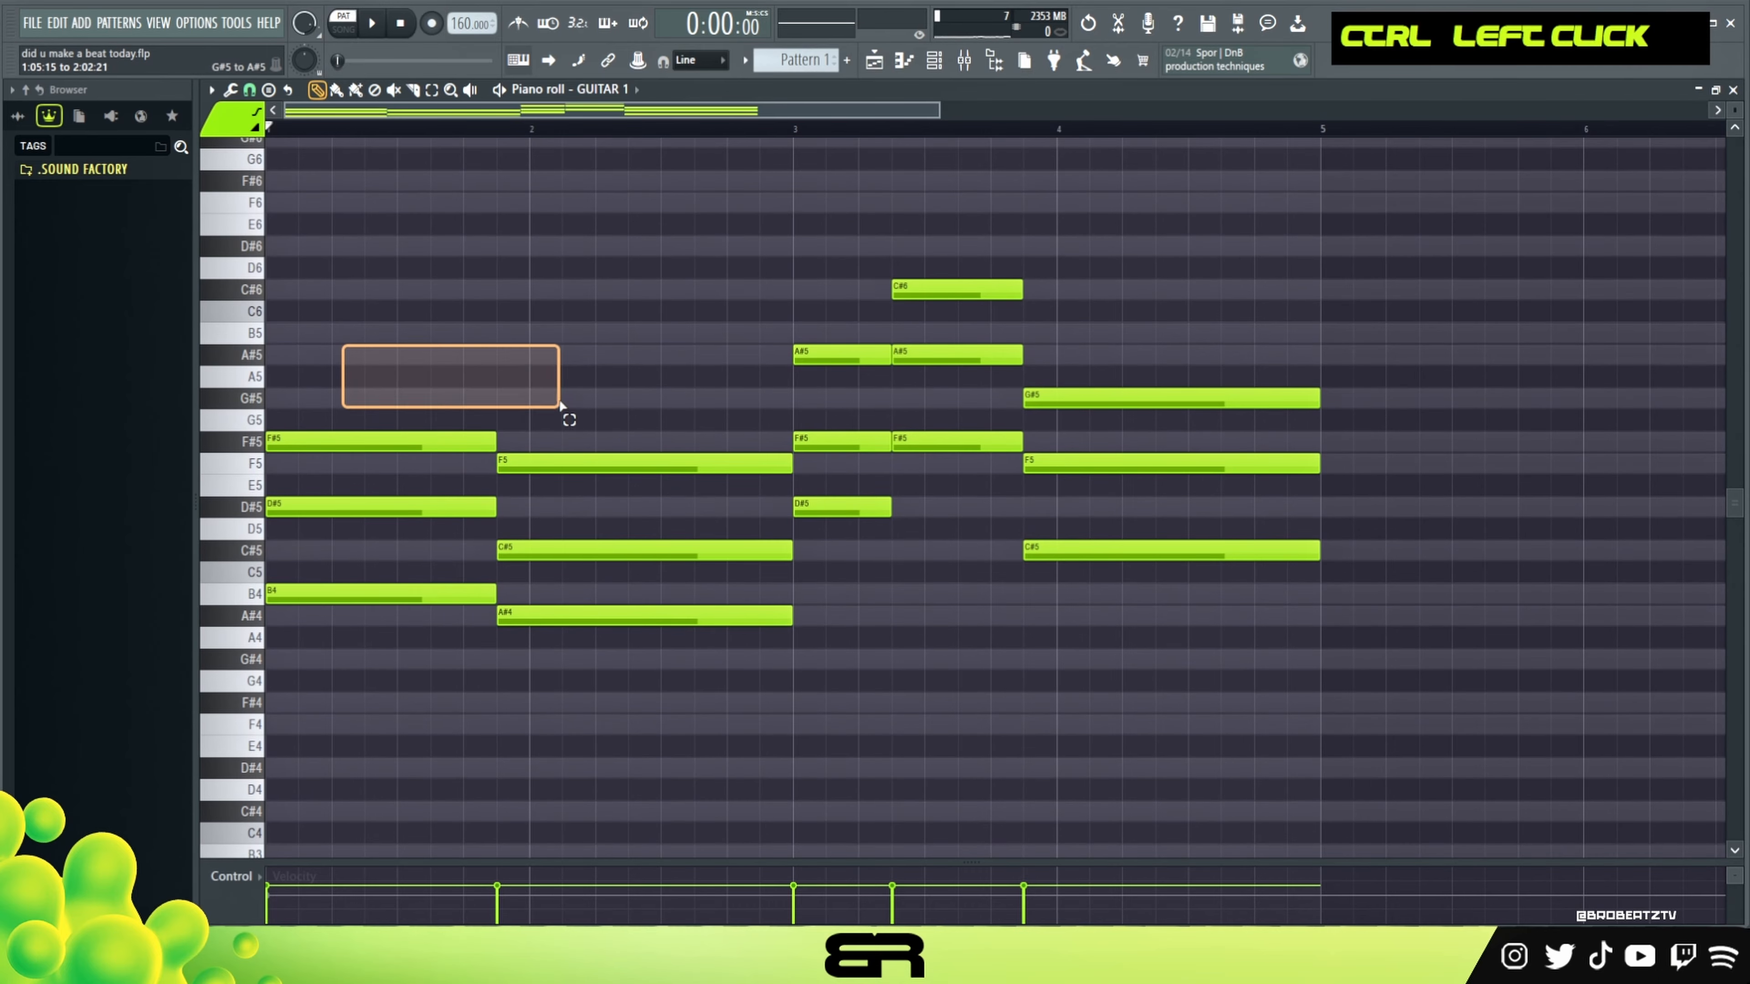
{"action": "right_click", "coordinate": [449, 377]}
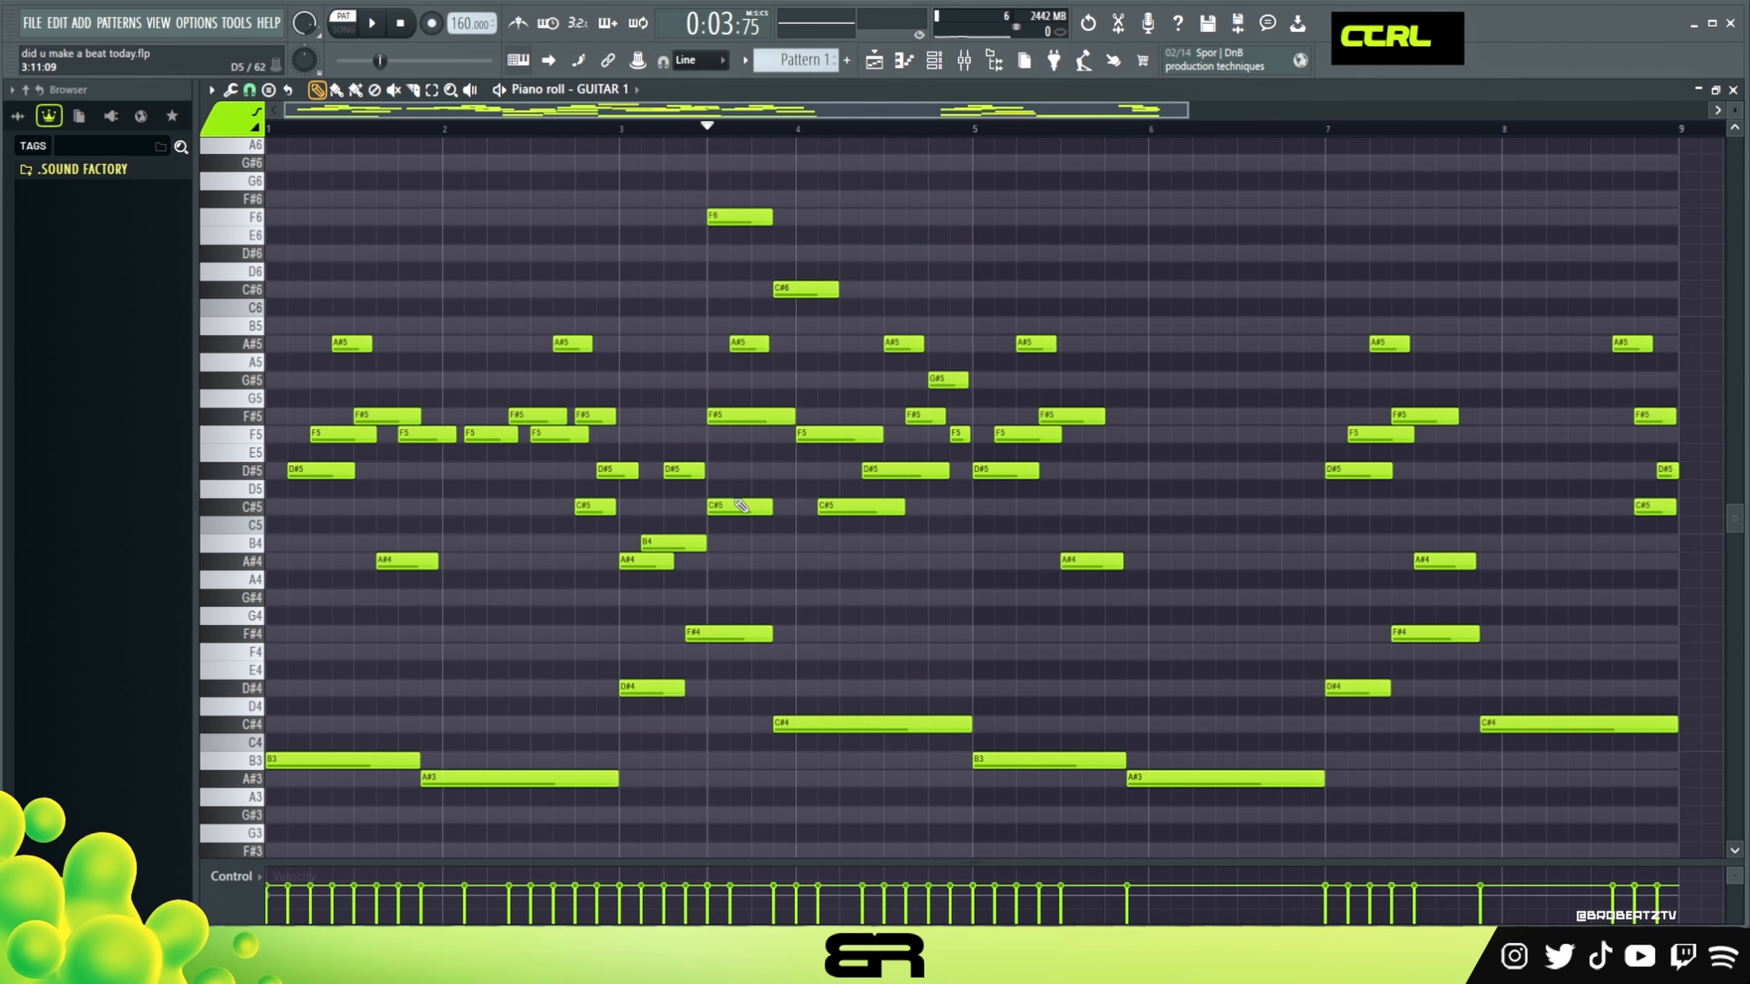
- Lengthen the A#4 note in bar 5, play the melody through bar eight, then stop
{"action": "left_click", "coordinate": [1441, 562]}
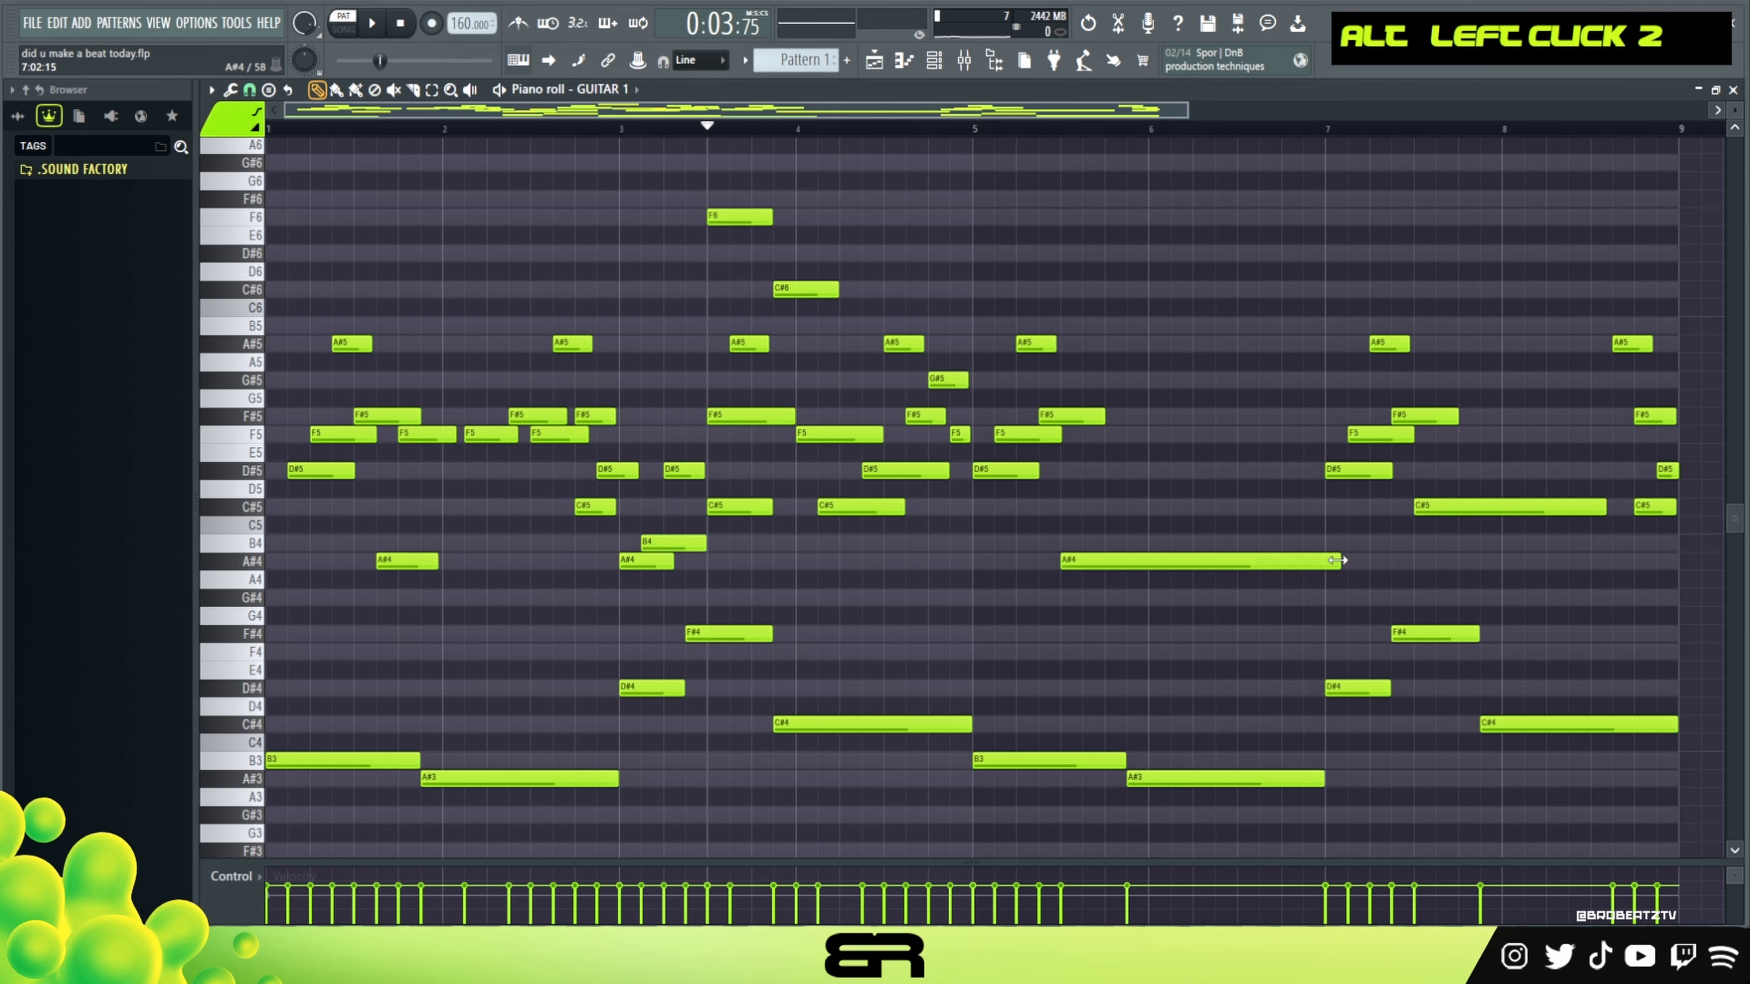
{"action": "key", "text": "space"}
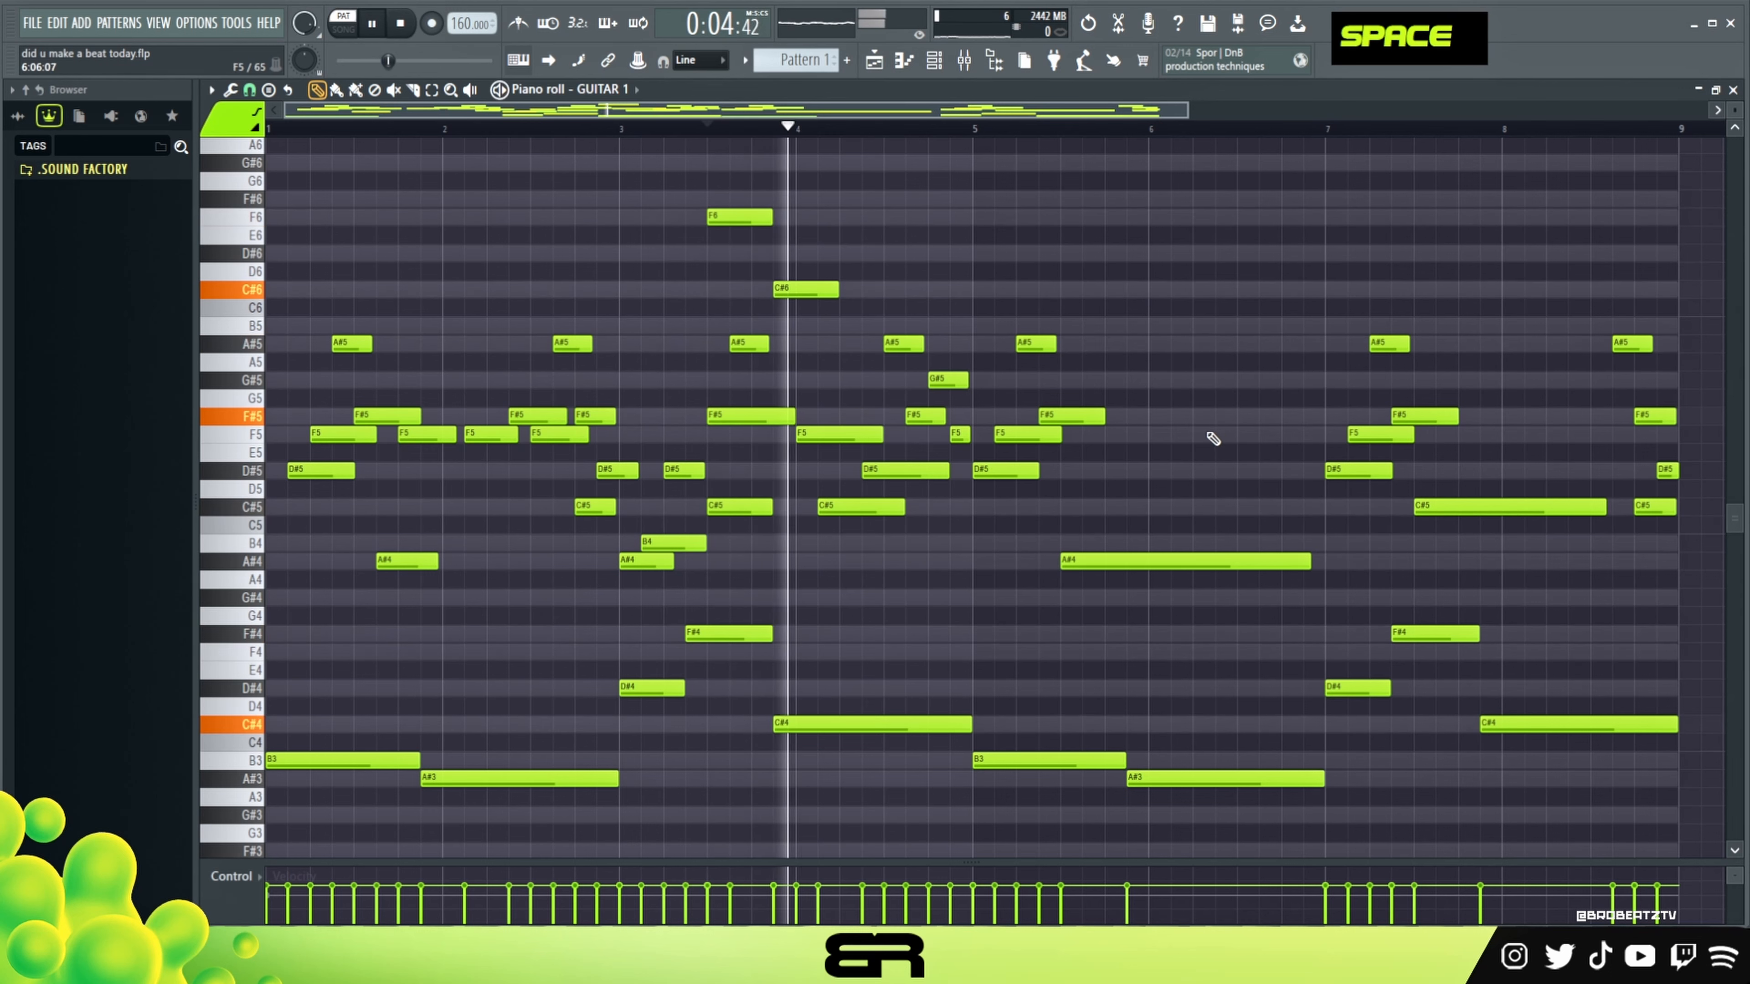
{"action": "key", "text": "space"}
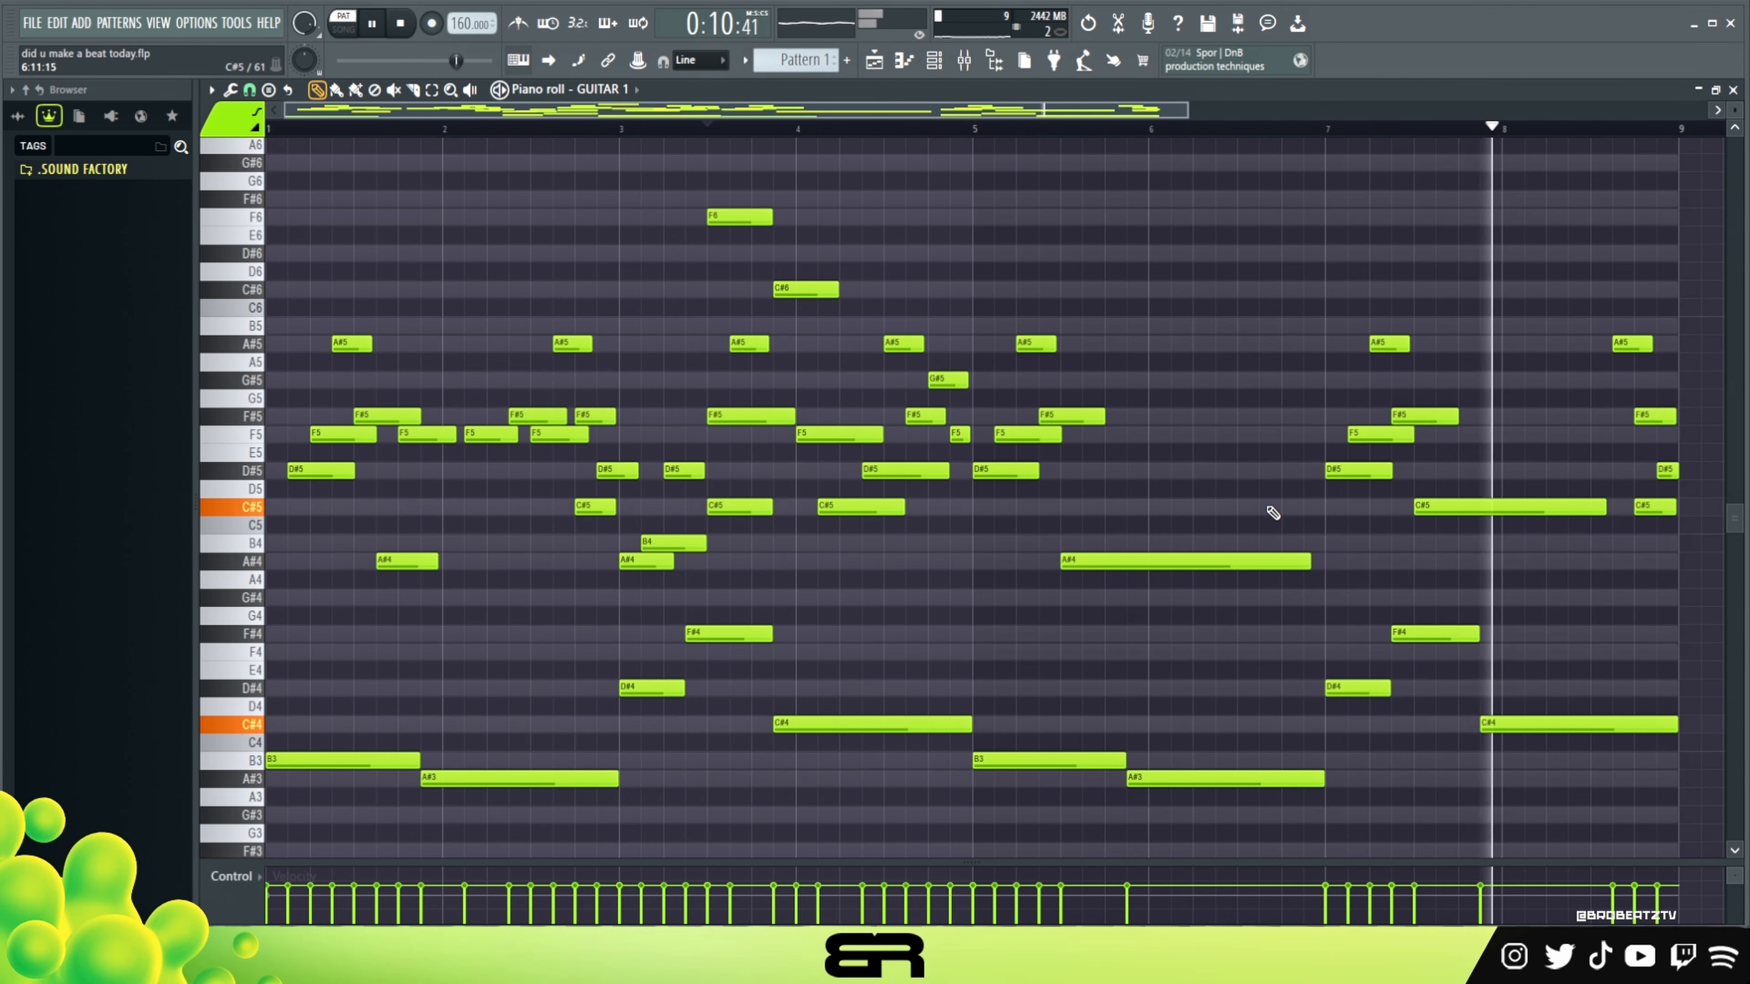
{"action": "left_click", "coordinate": [371, 22]}
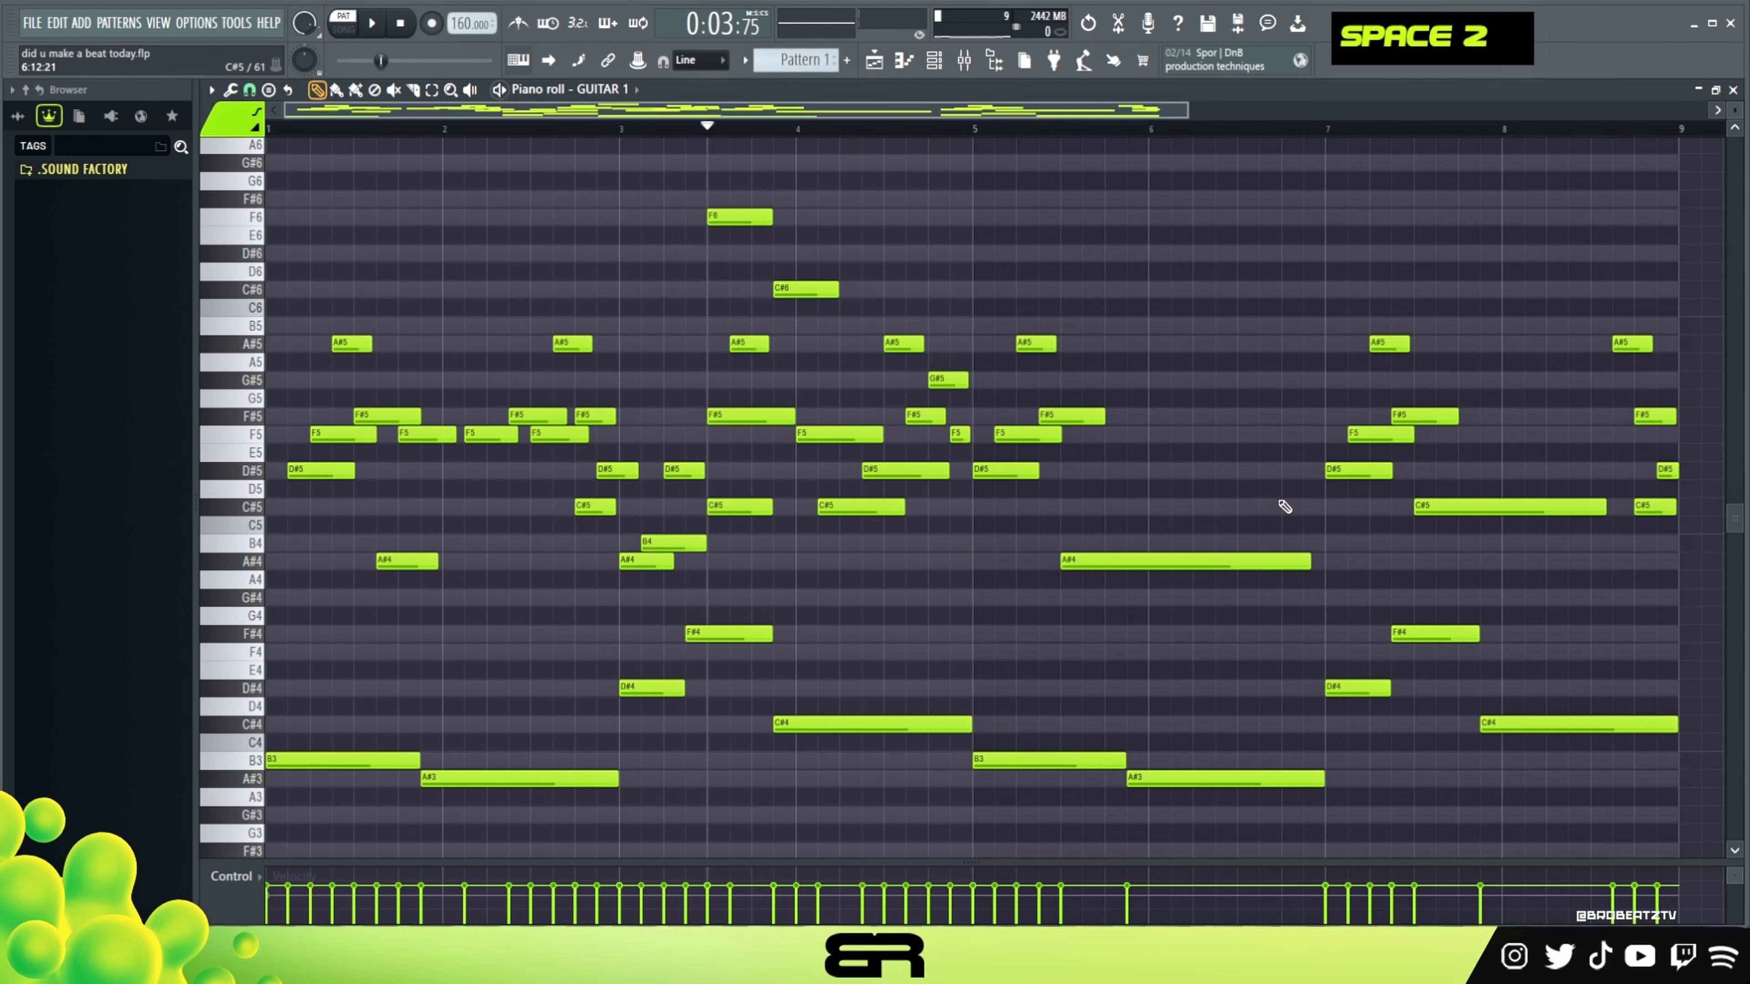
{"action": "mouse_move", "coordinate": [1215, 398]}
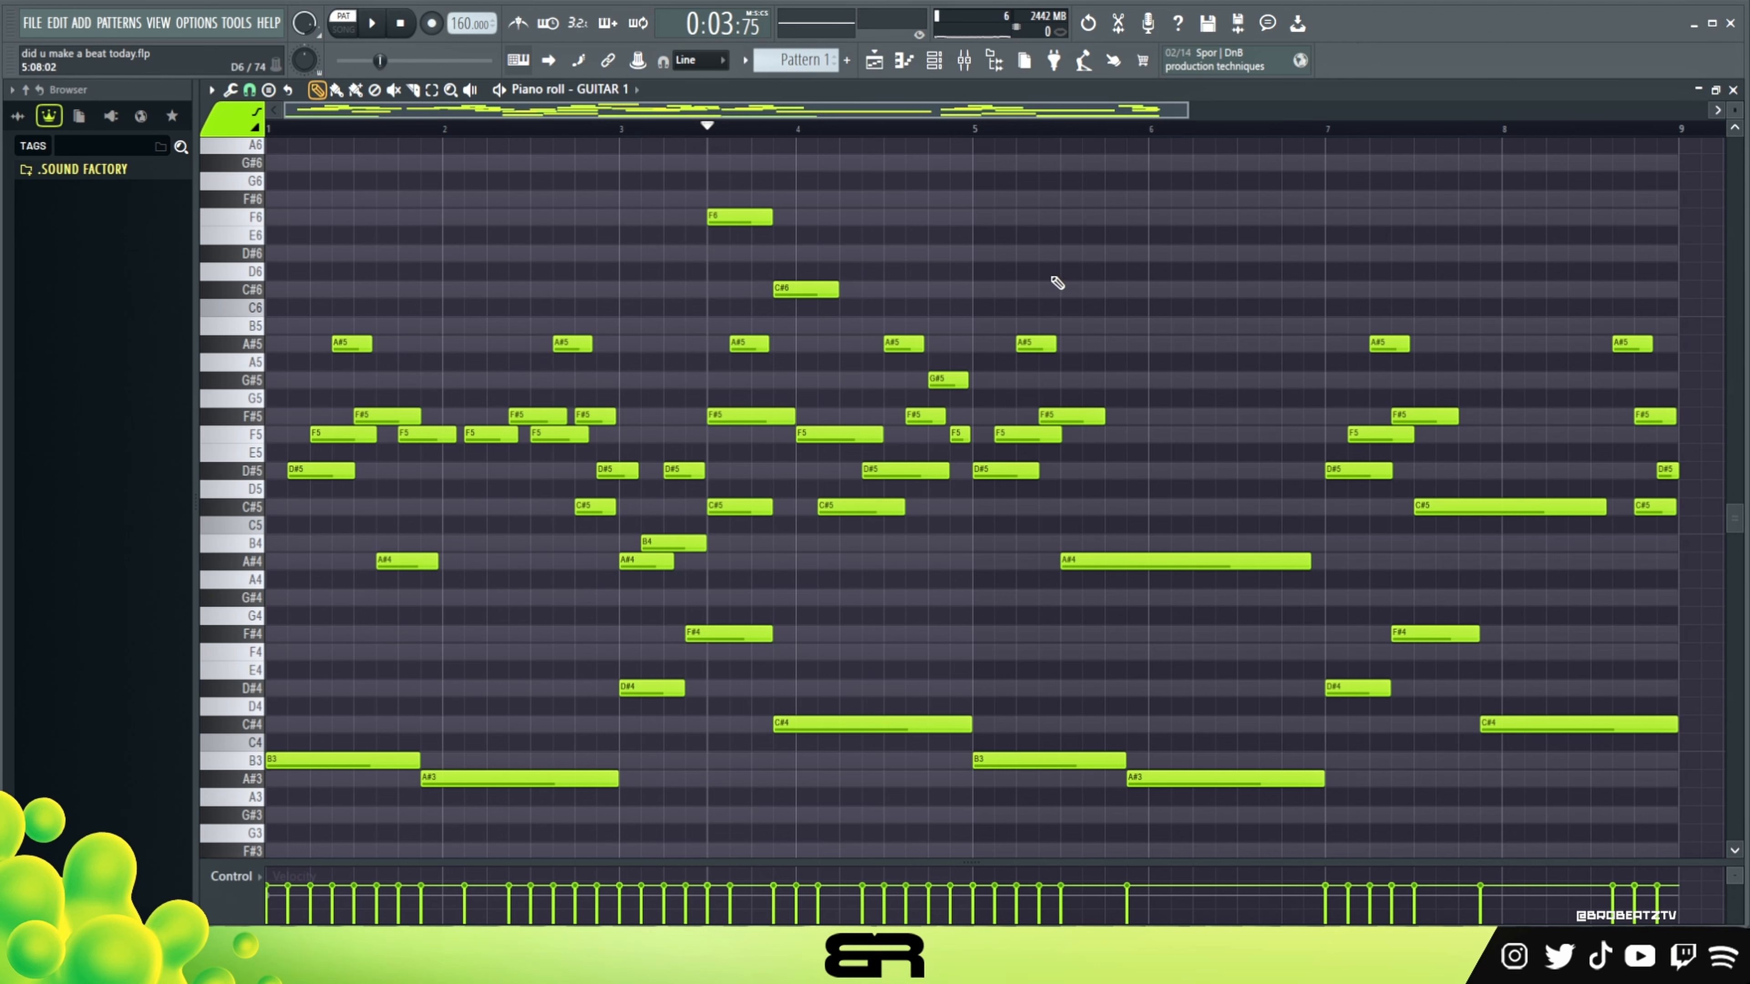
{"action": "mouse_move", "coordinate": [941, 253]}
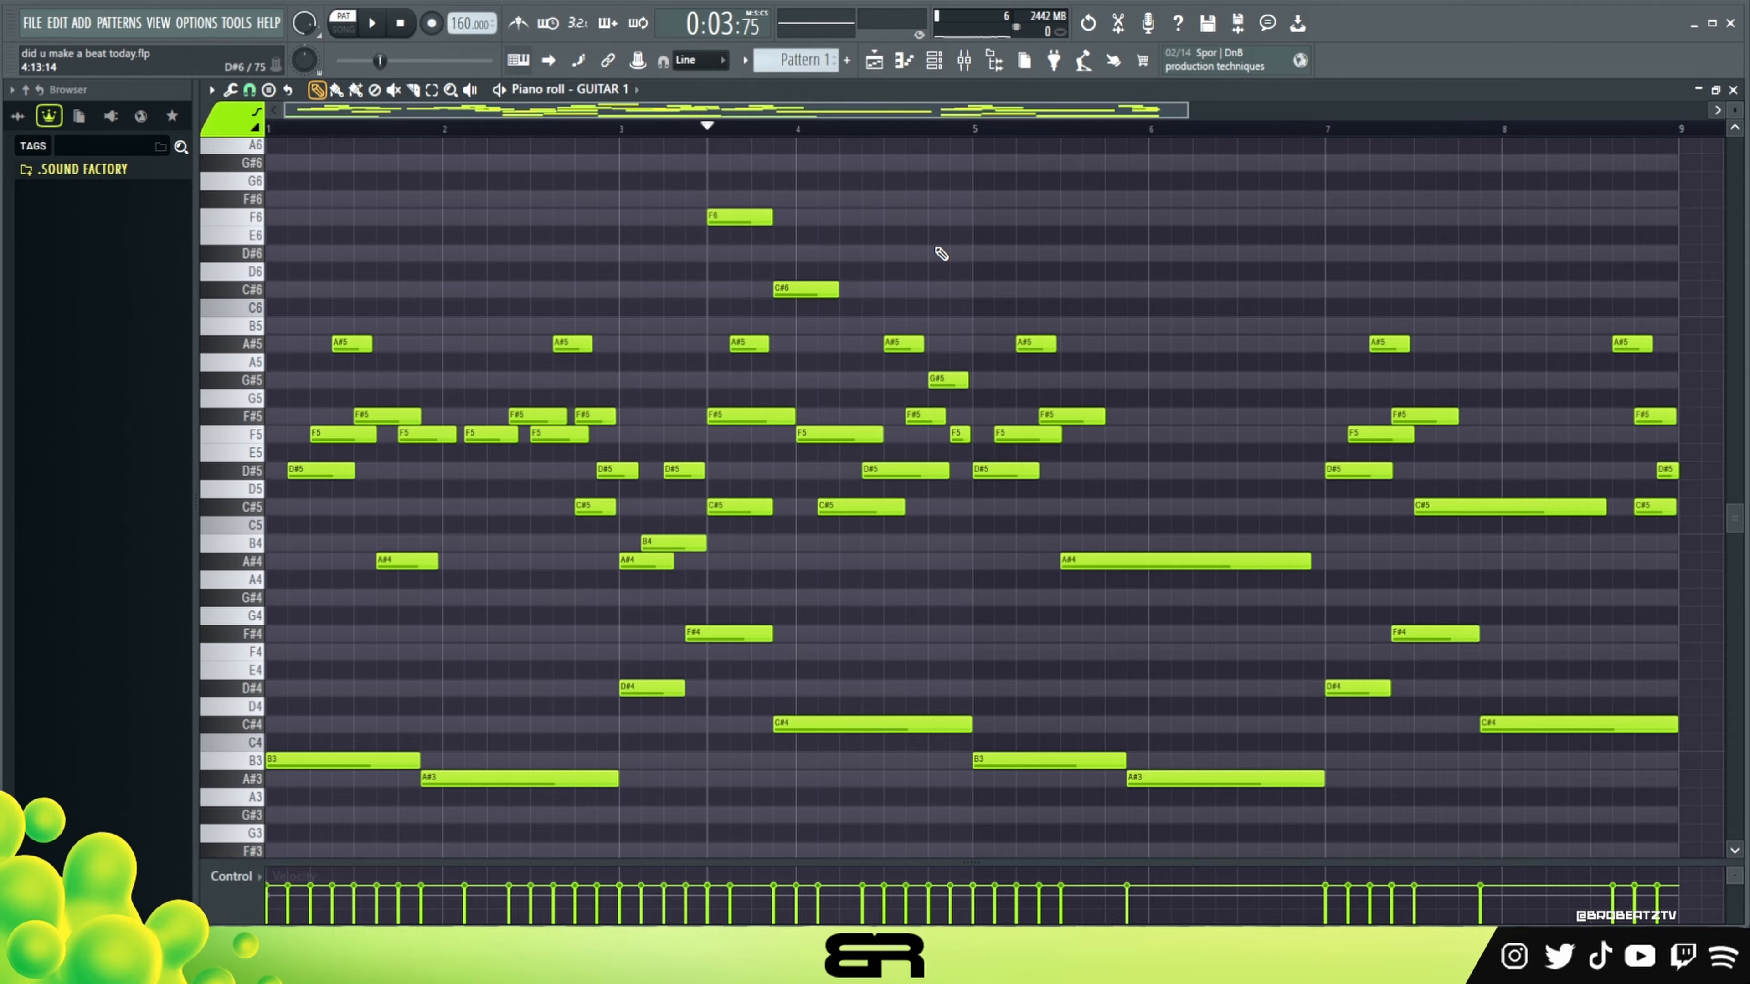
{"action": "mouse_move", "coordinate": [1092, 279]}
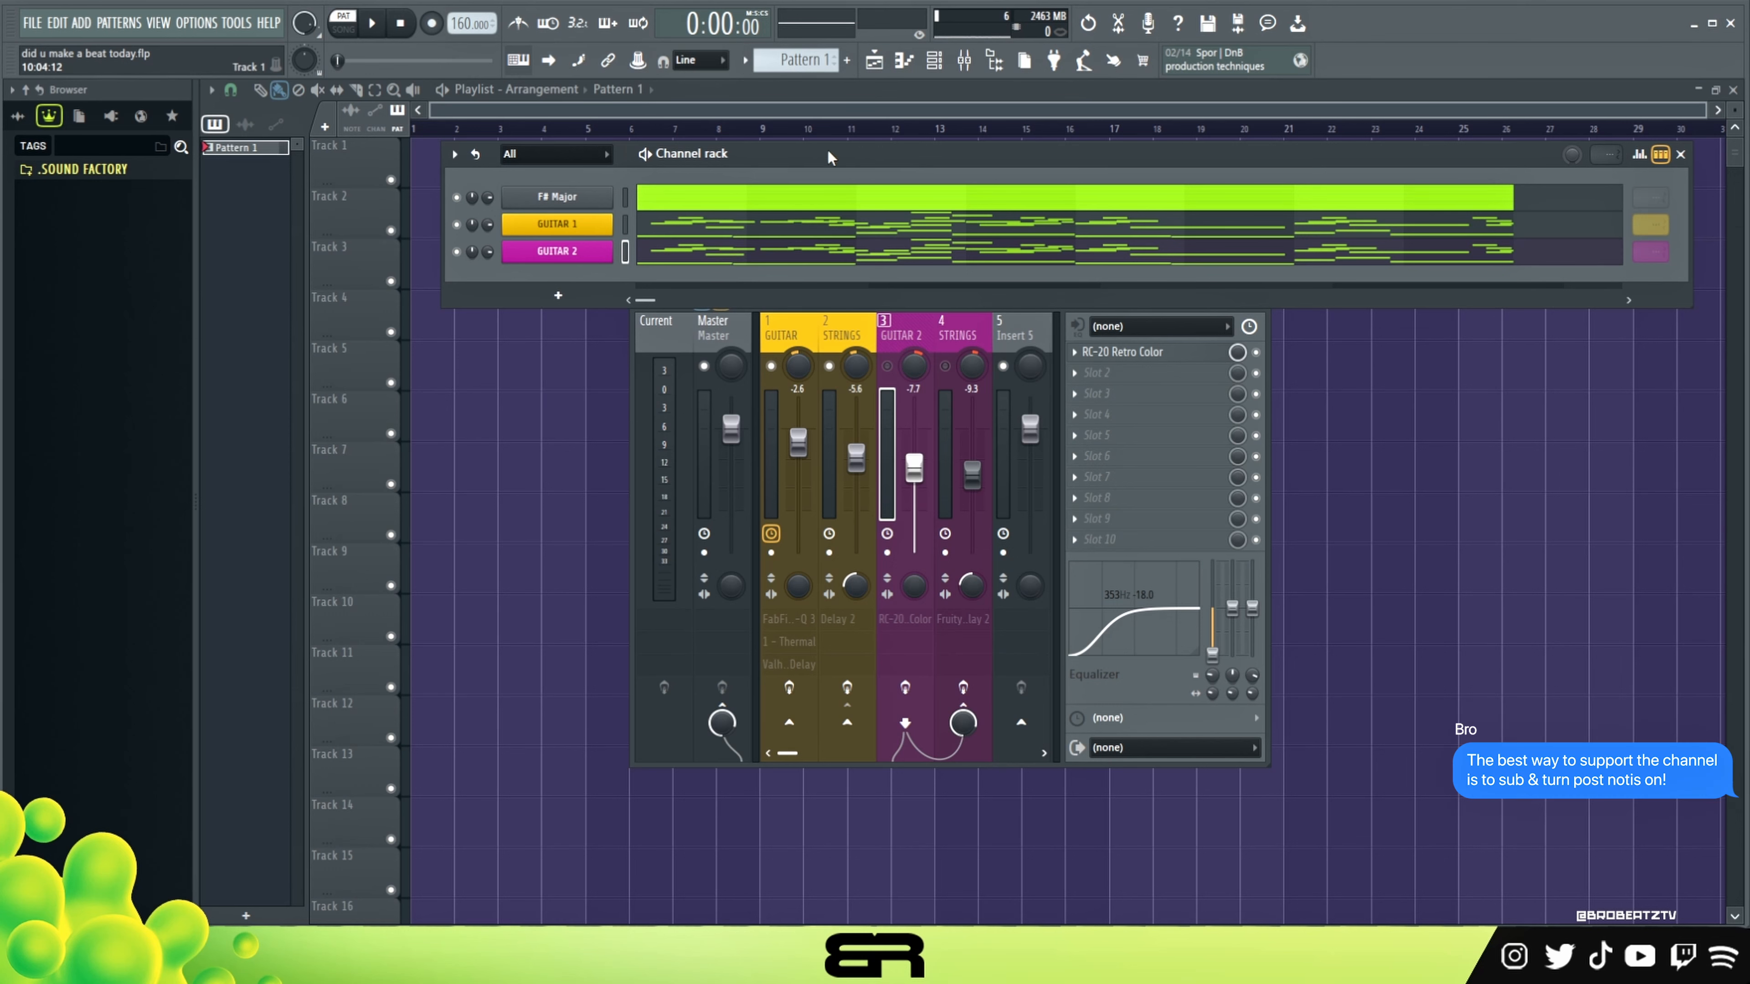
- View the GUITAR 2 Soft Nylon Guitar instrument and close it again
{"action": "left_click", "coordinate": [555, 250]}
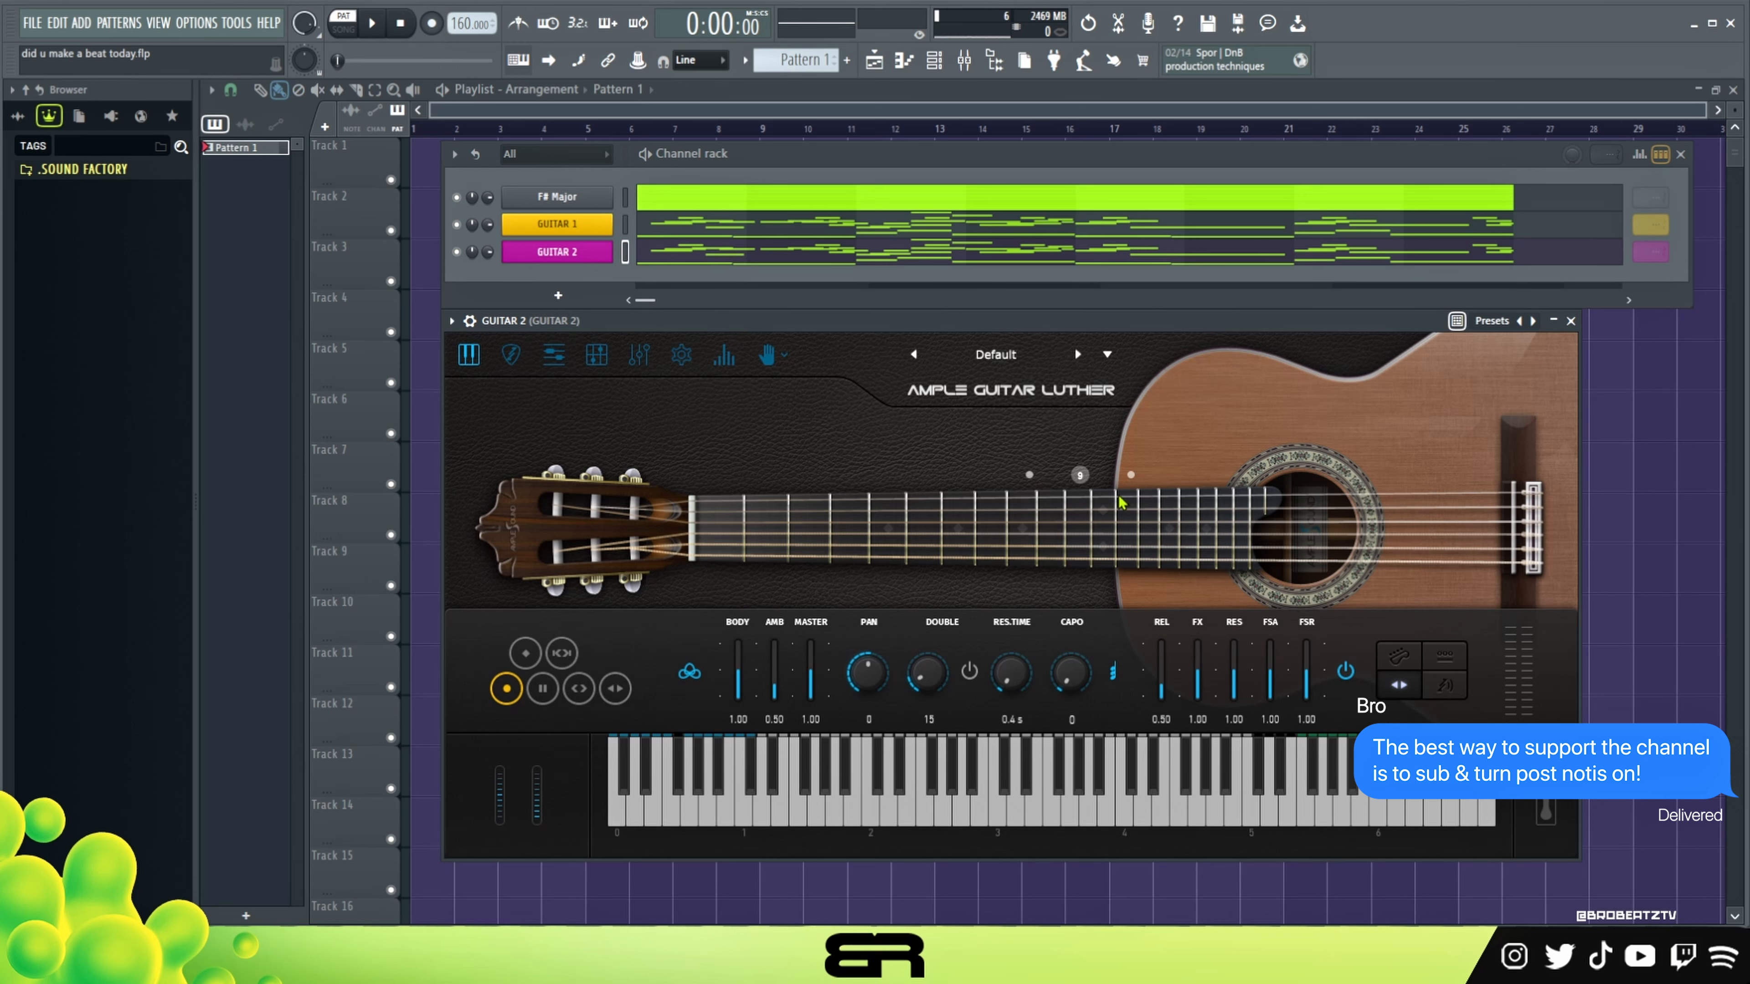
{"action": "mouse_move", "coordinate": [1149, 428]}
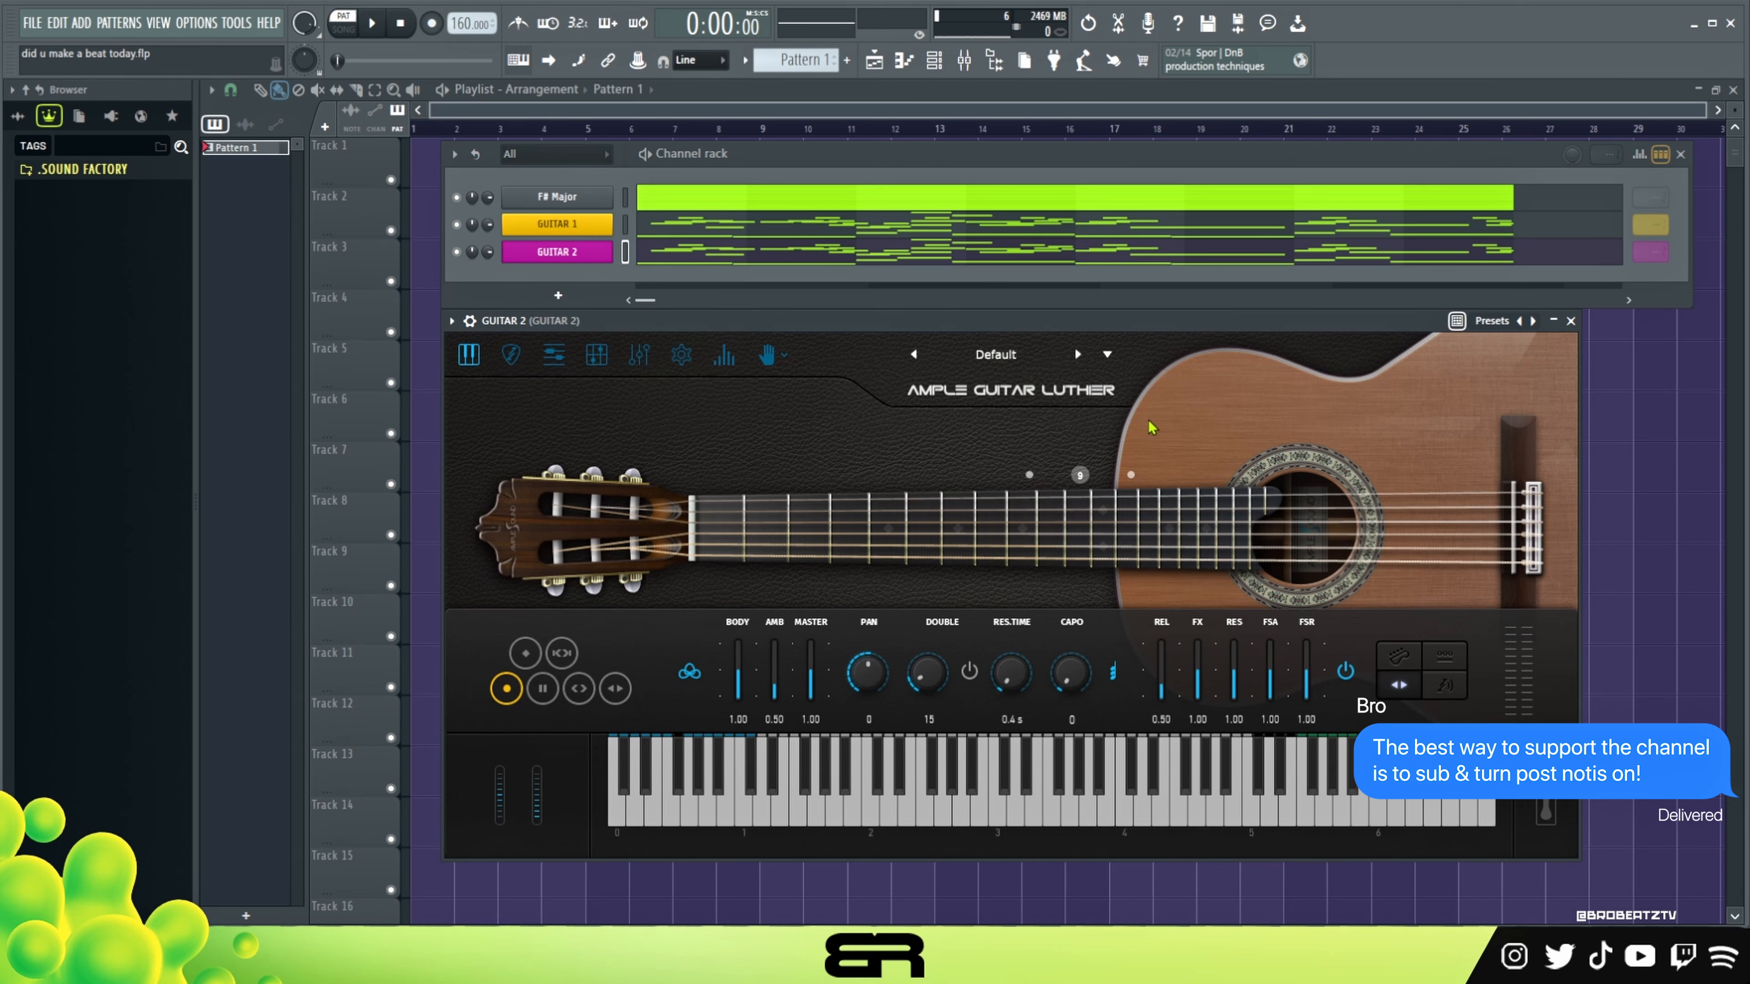
{"action": "mouse_move", "coordinate": [1208, 586]}
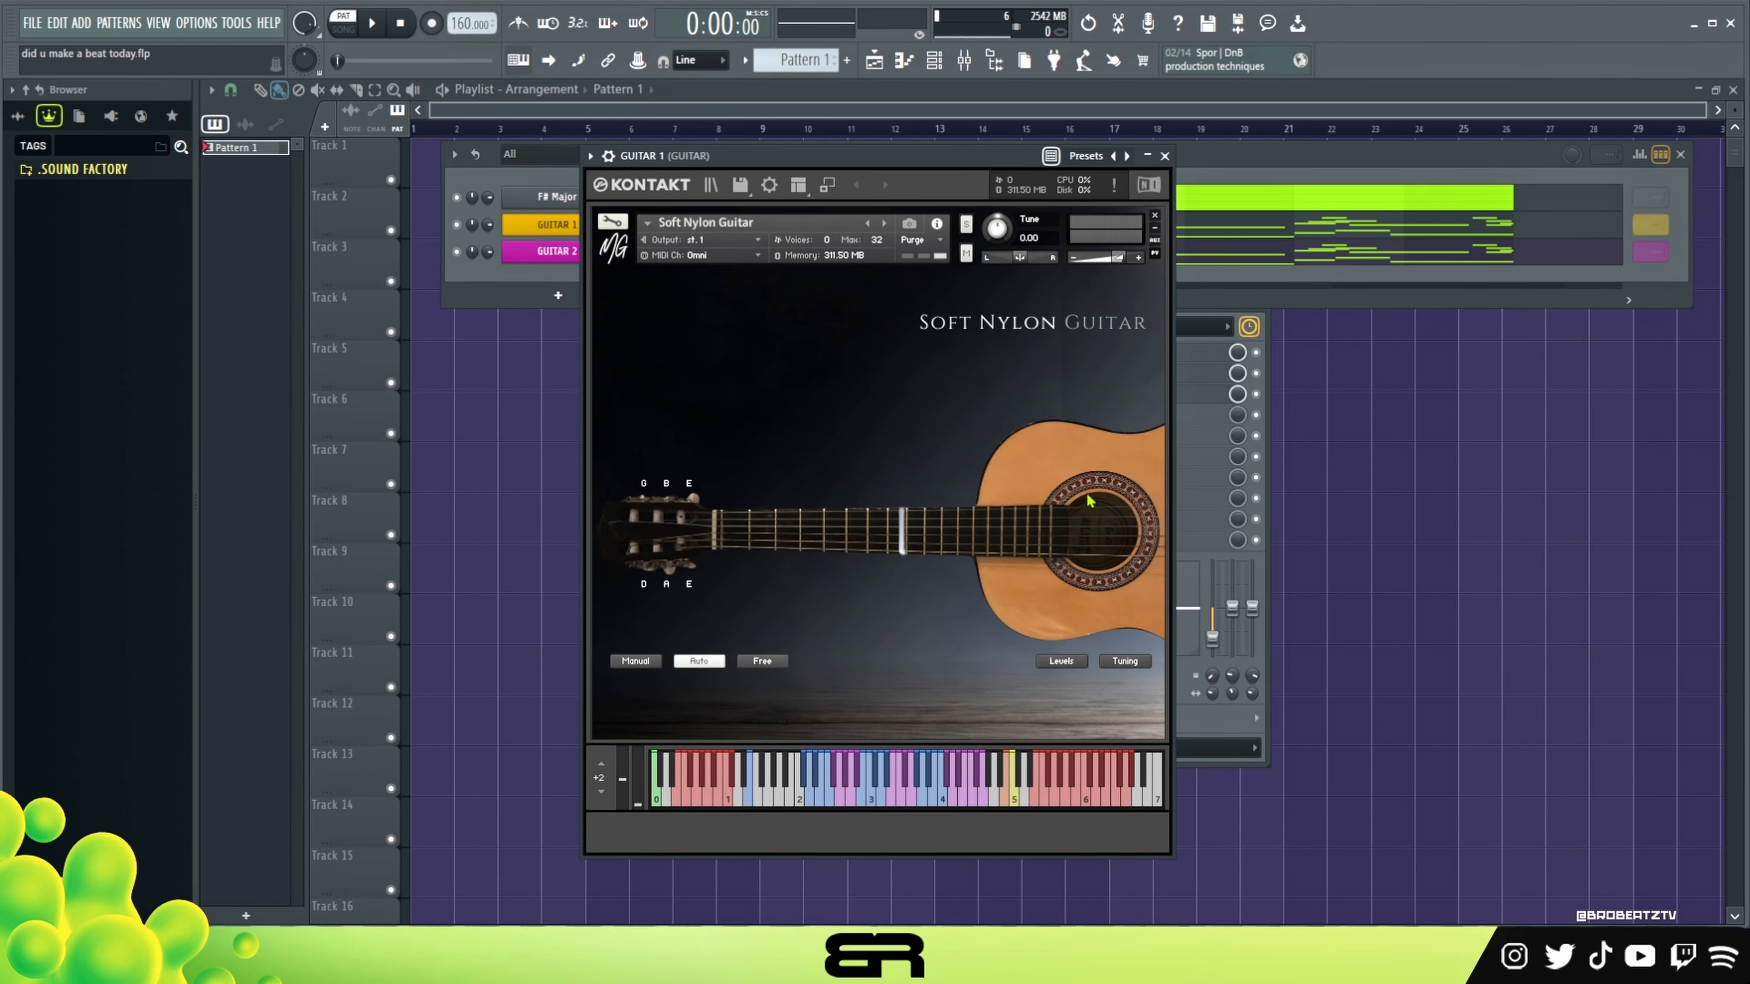
{"action": "mouse_move", "coordinate": [1164, 156]}
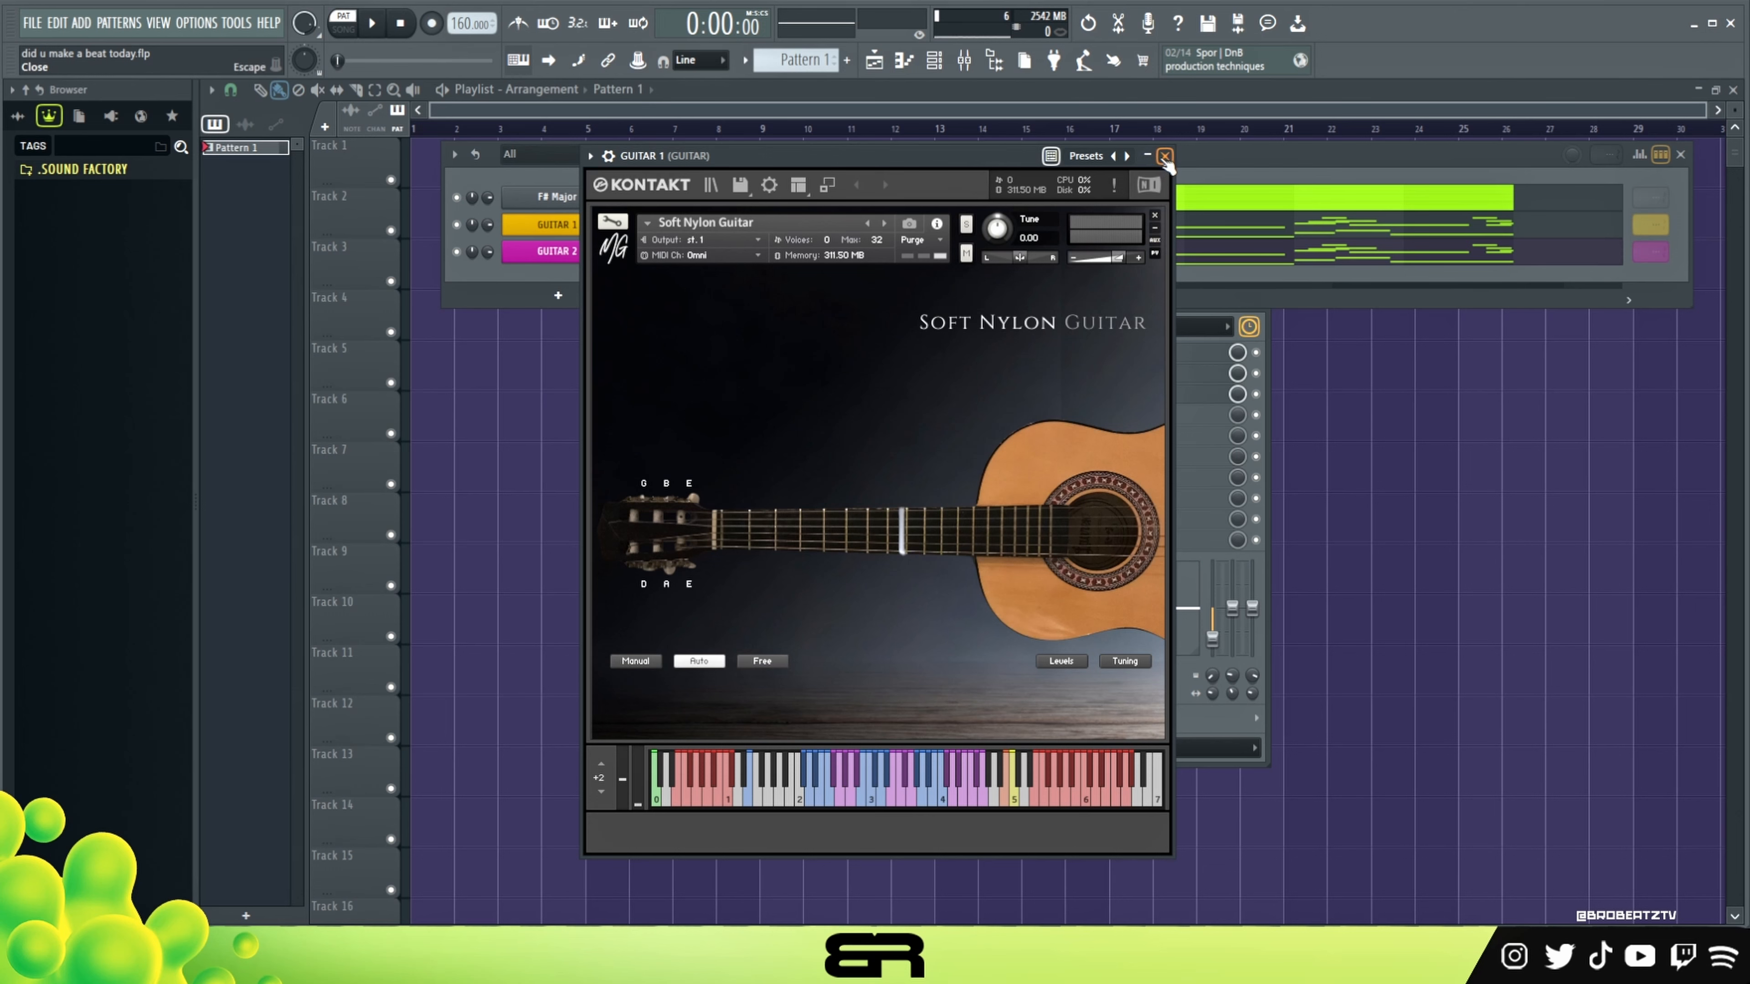
{"action": "left_click", "coordinate": [1164, 156]}
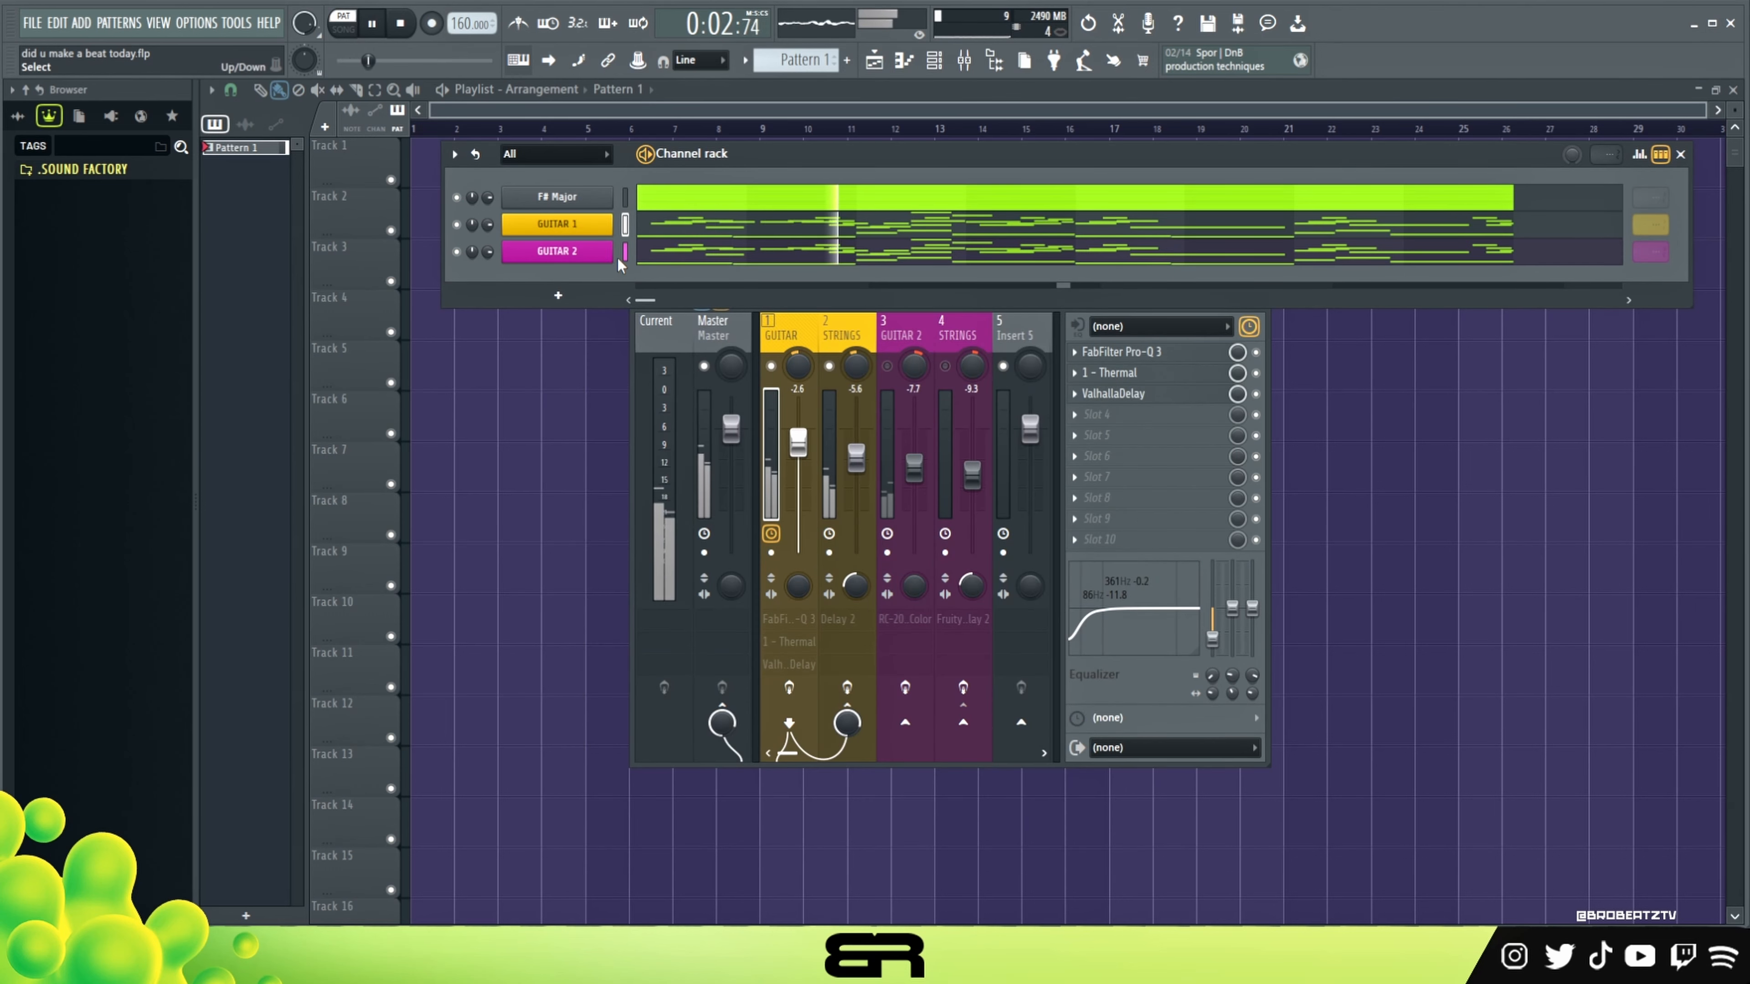
{"action": "left_click", "coordinate": [399, 22]}
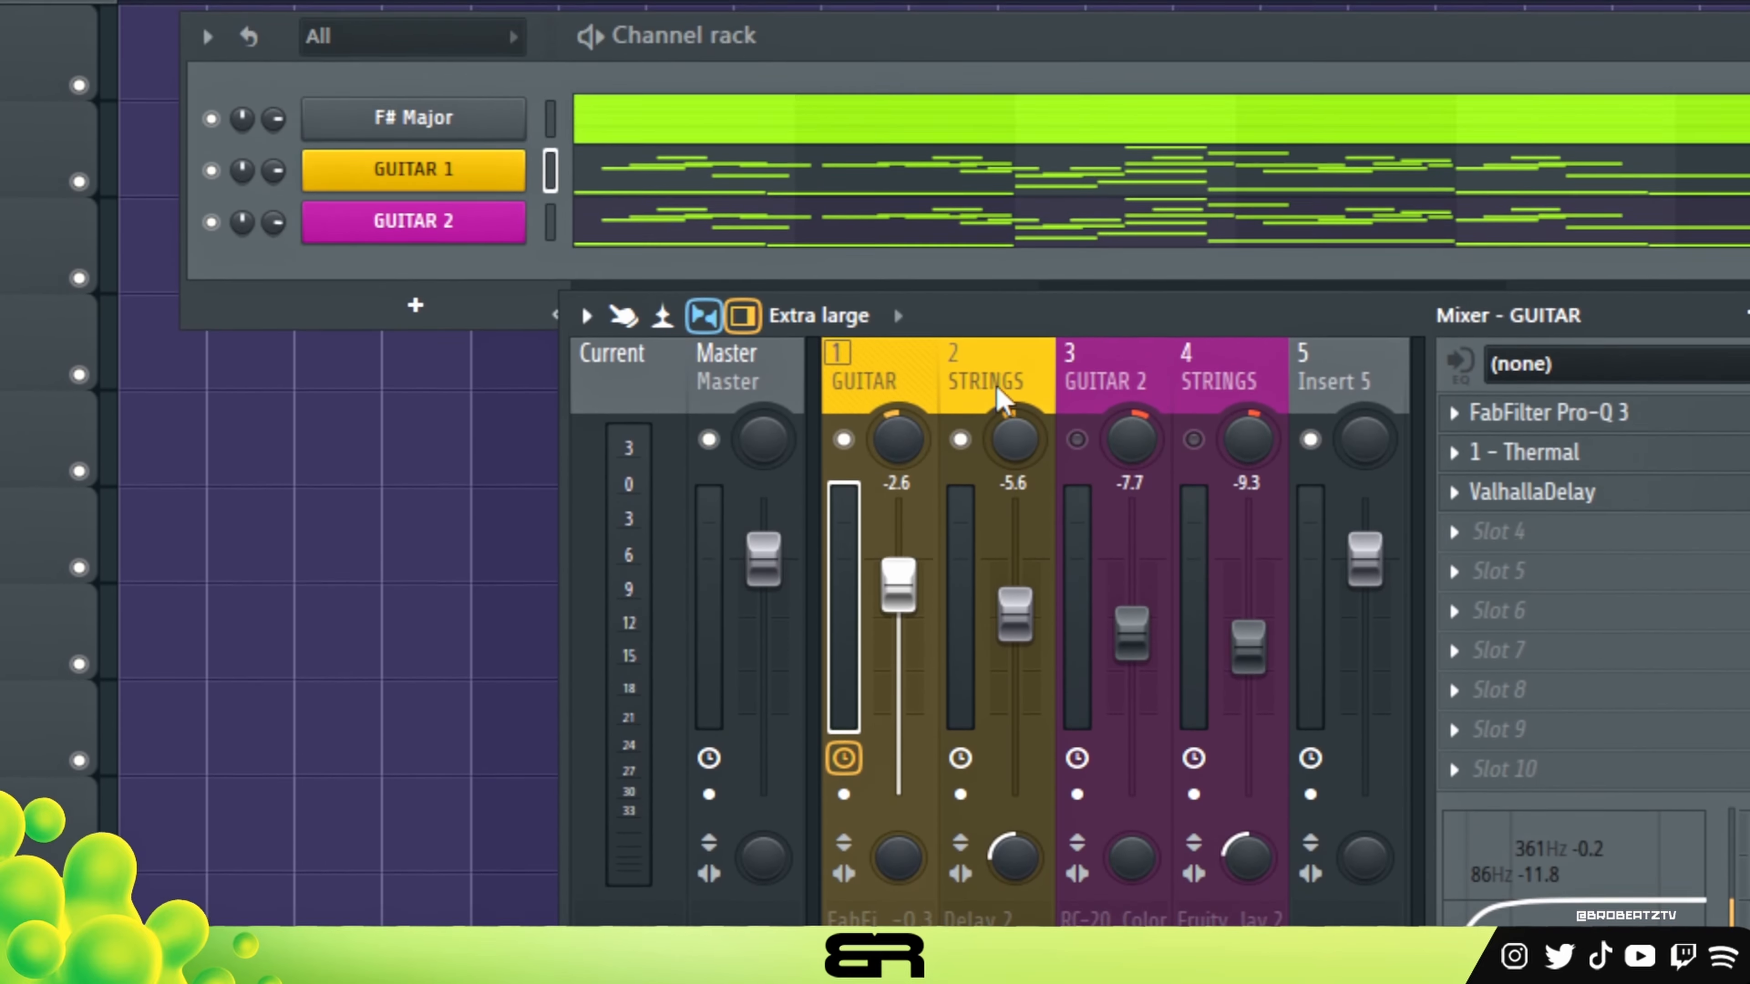
{"action": "left_click", "coordinate": [989, 382]}
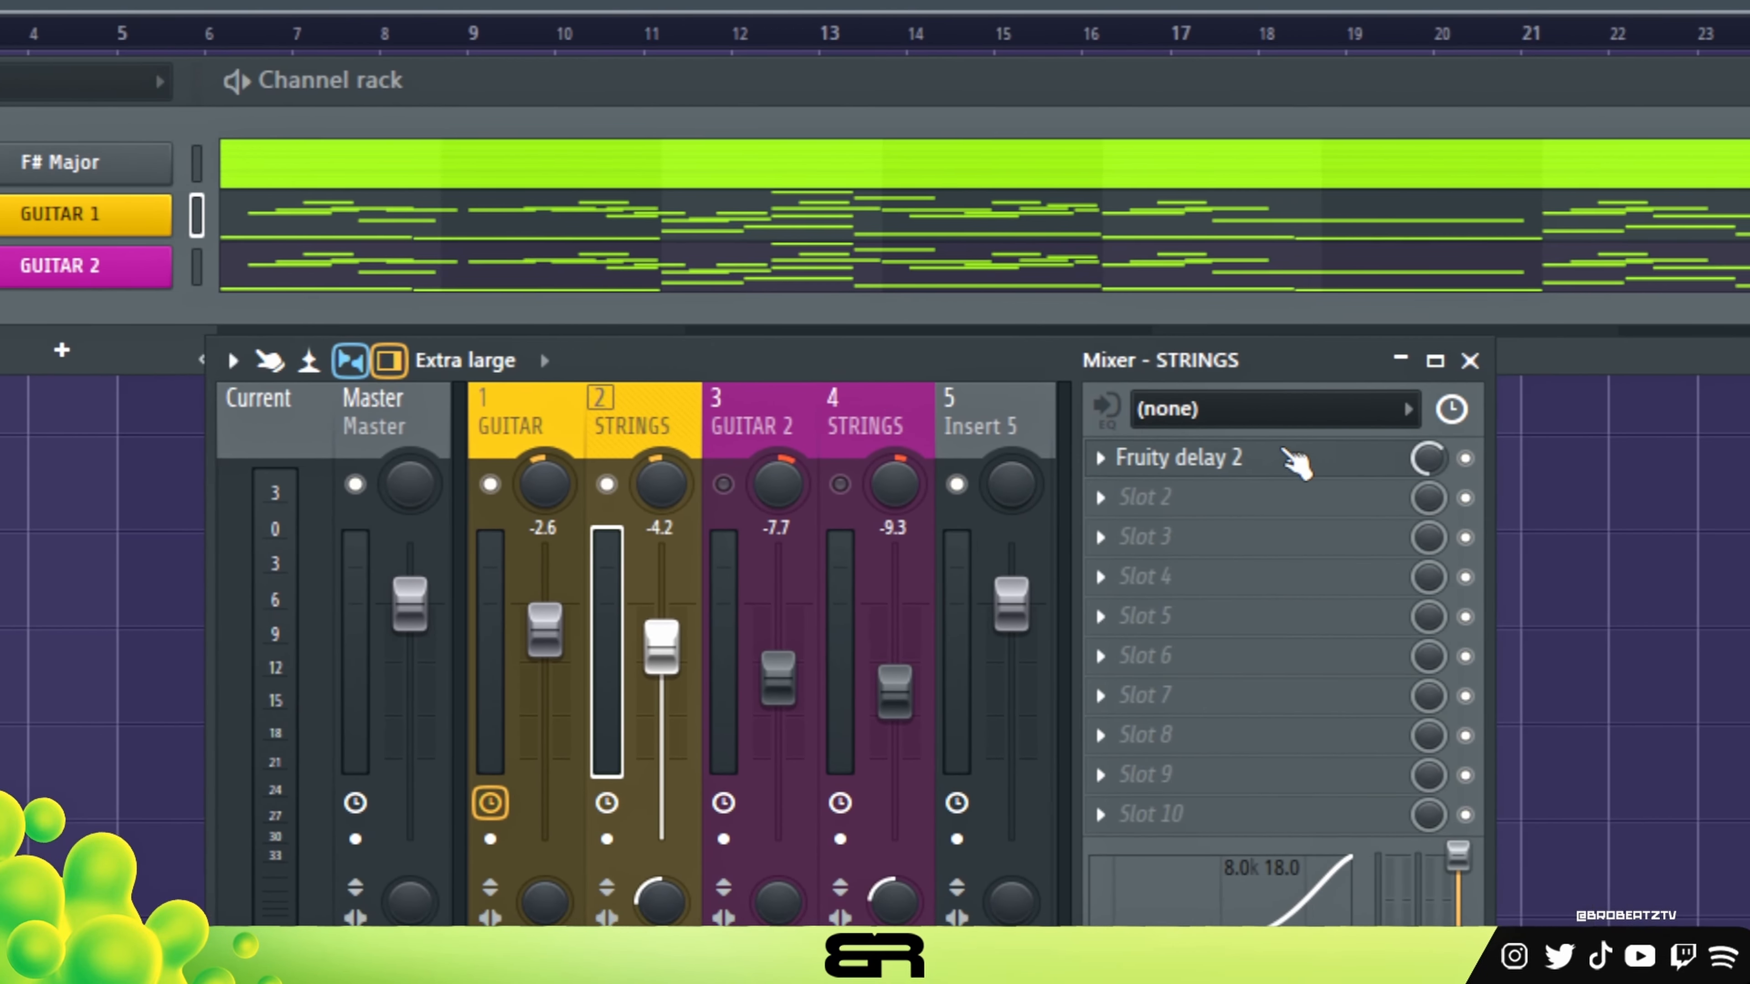
{"action": "left_click", "coordinate": [1178, 457]}
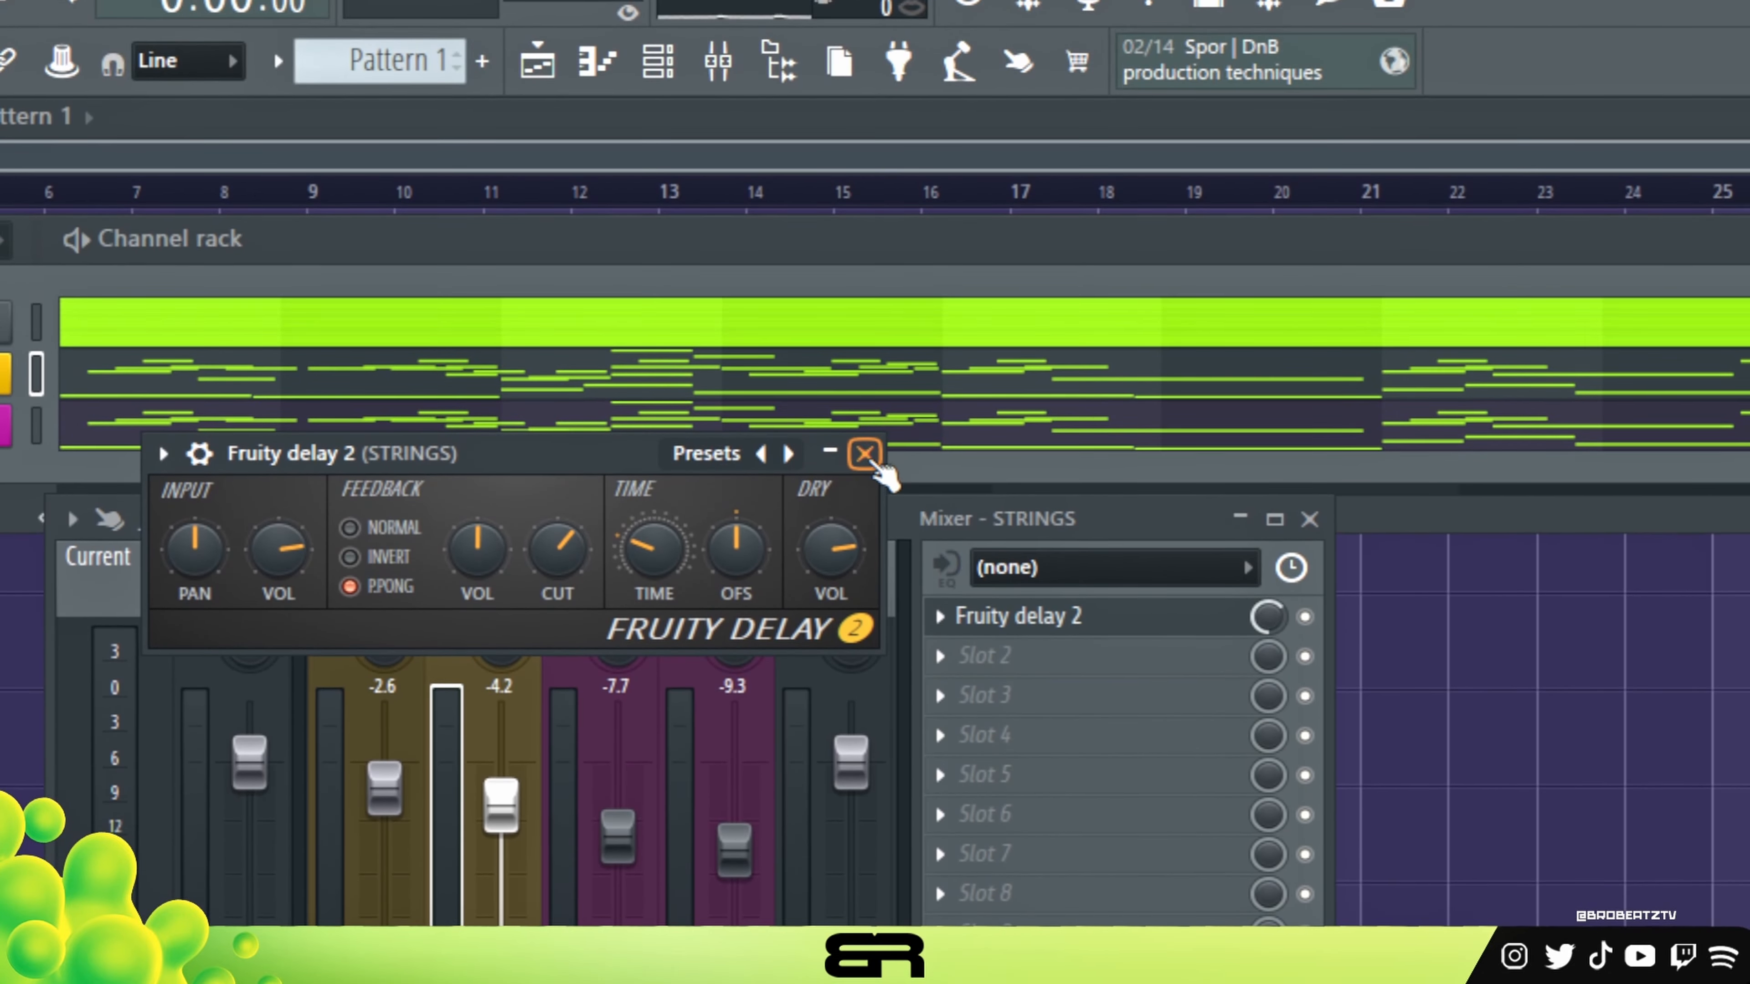
{"action": "left_click", "coordinate": [865, 453]}
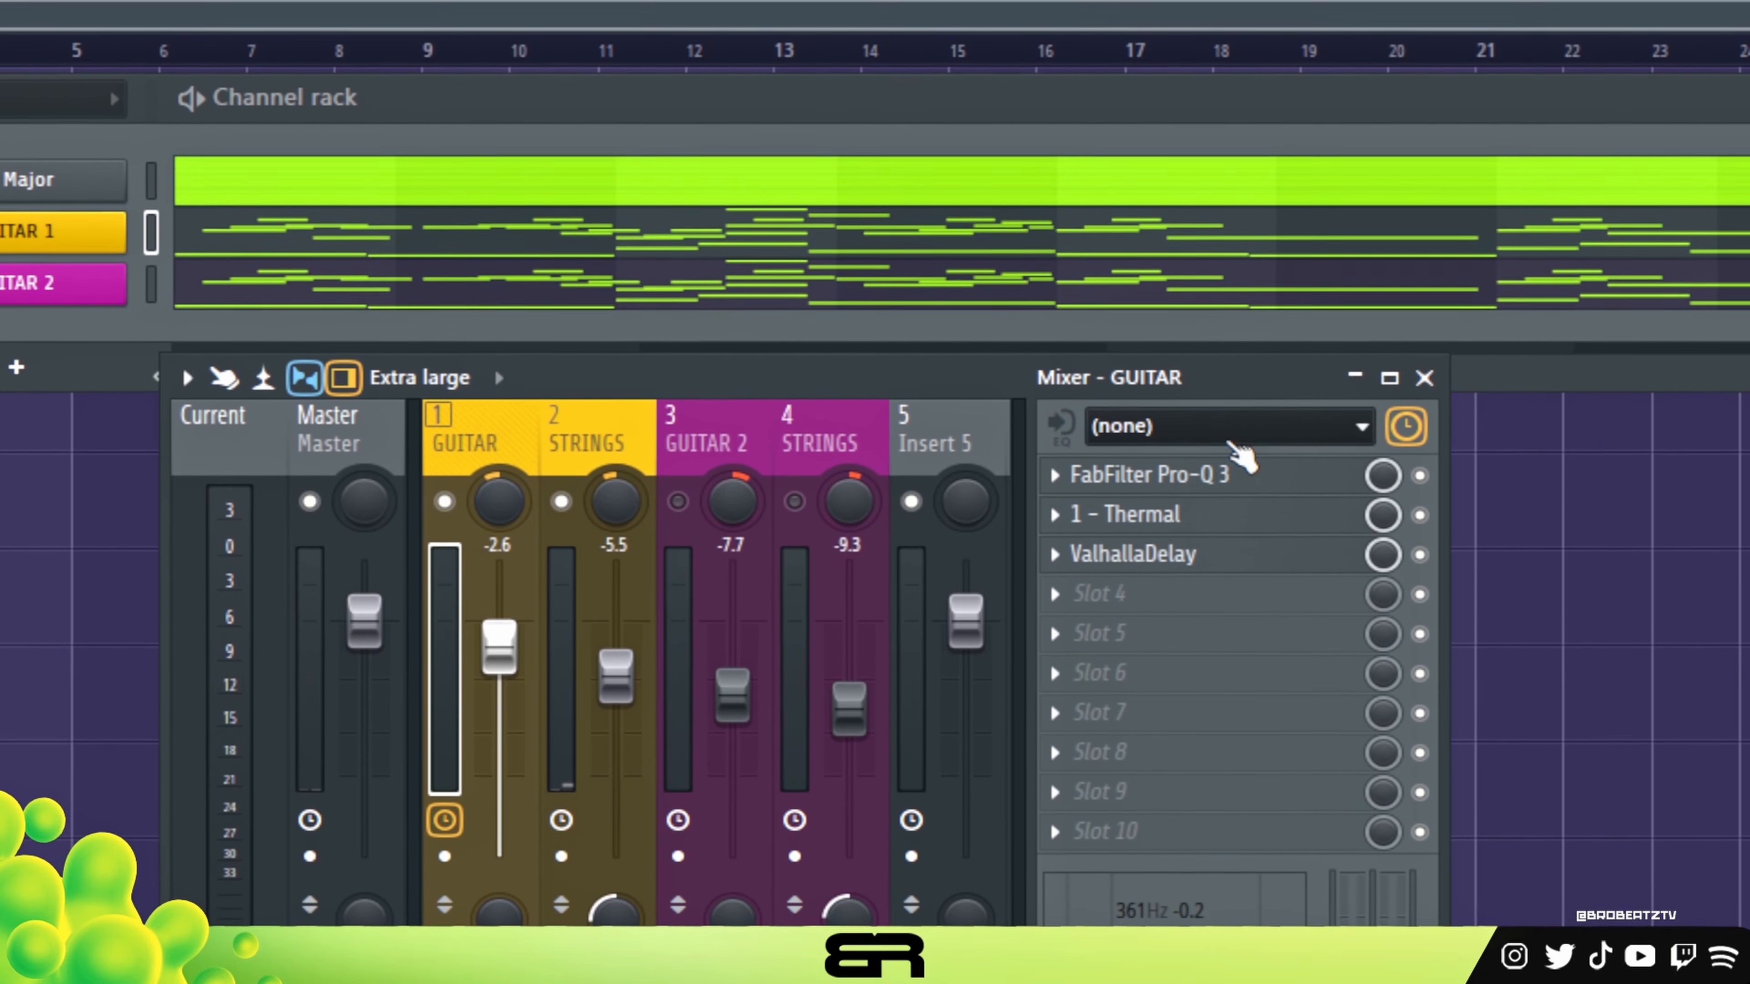
- Review the GUITAR insert's Pro-Q 3 equaliser and ValhallaDelay, closing each
{"action": "left_click", "coordinate": [1149, 474]}
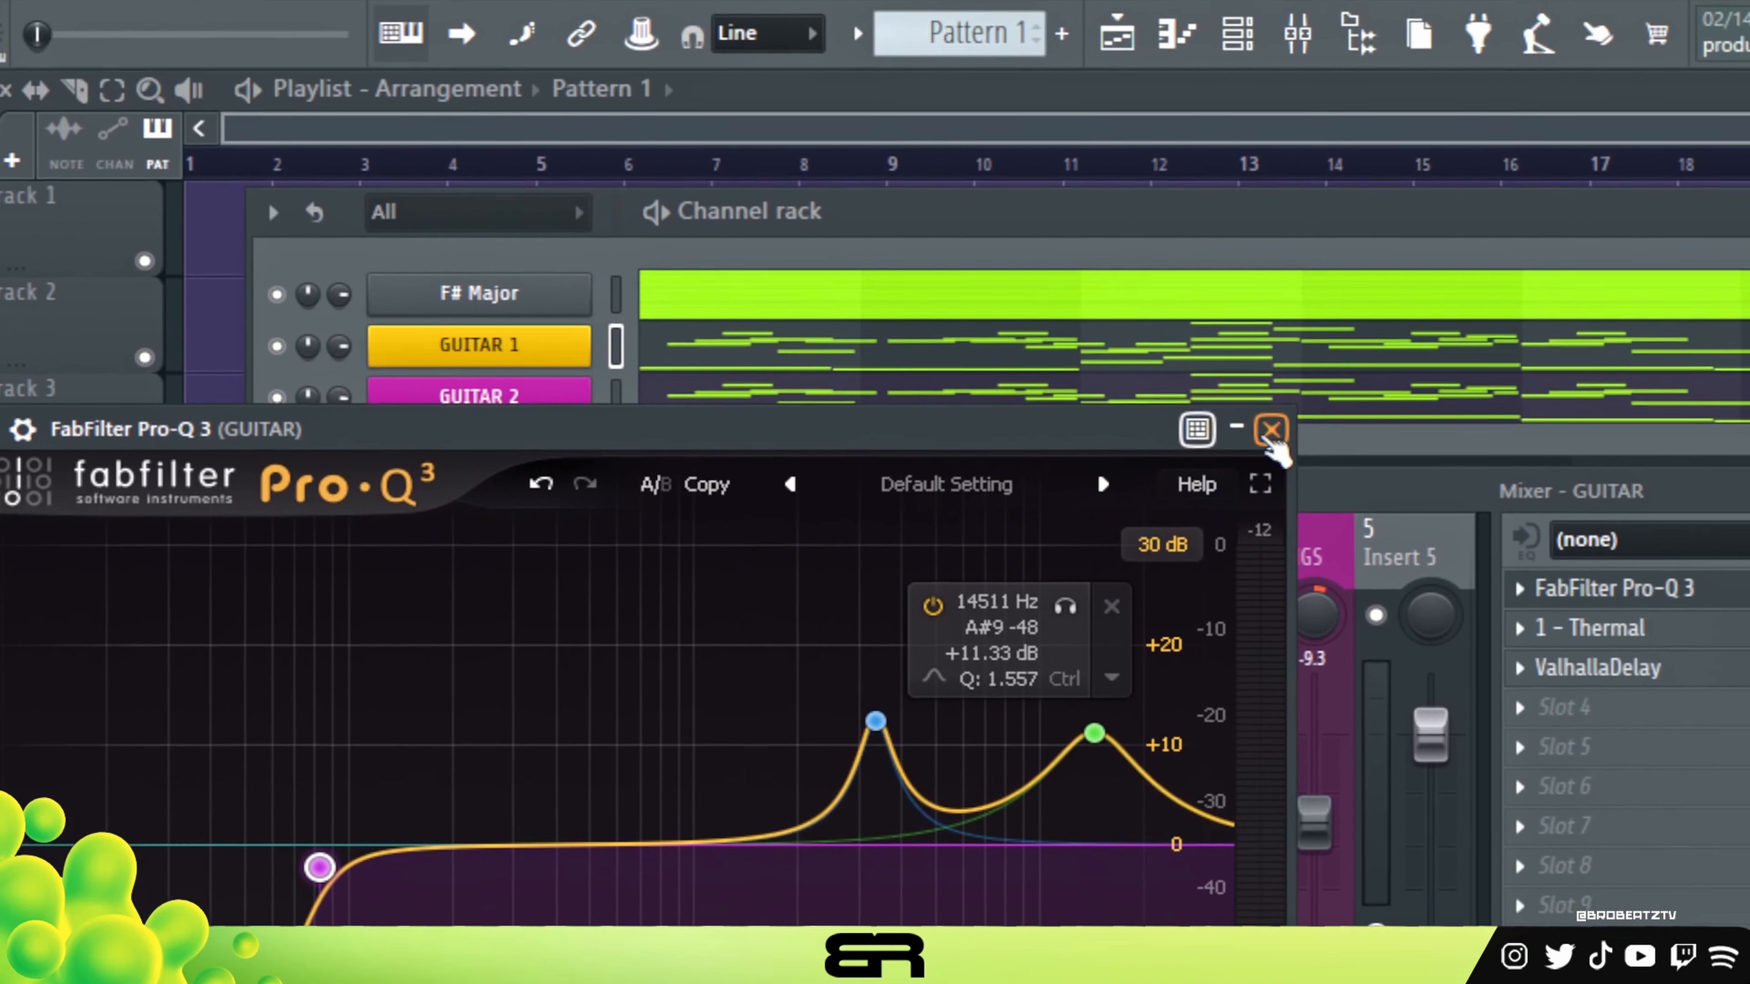
{"action": "left_click", "coordinate": [1269, 429]}
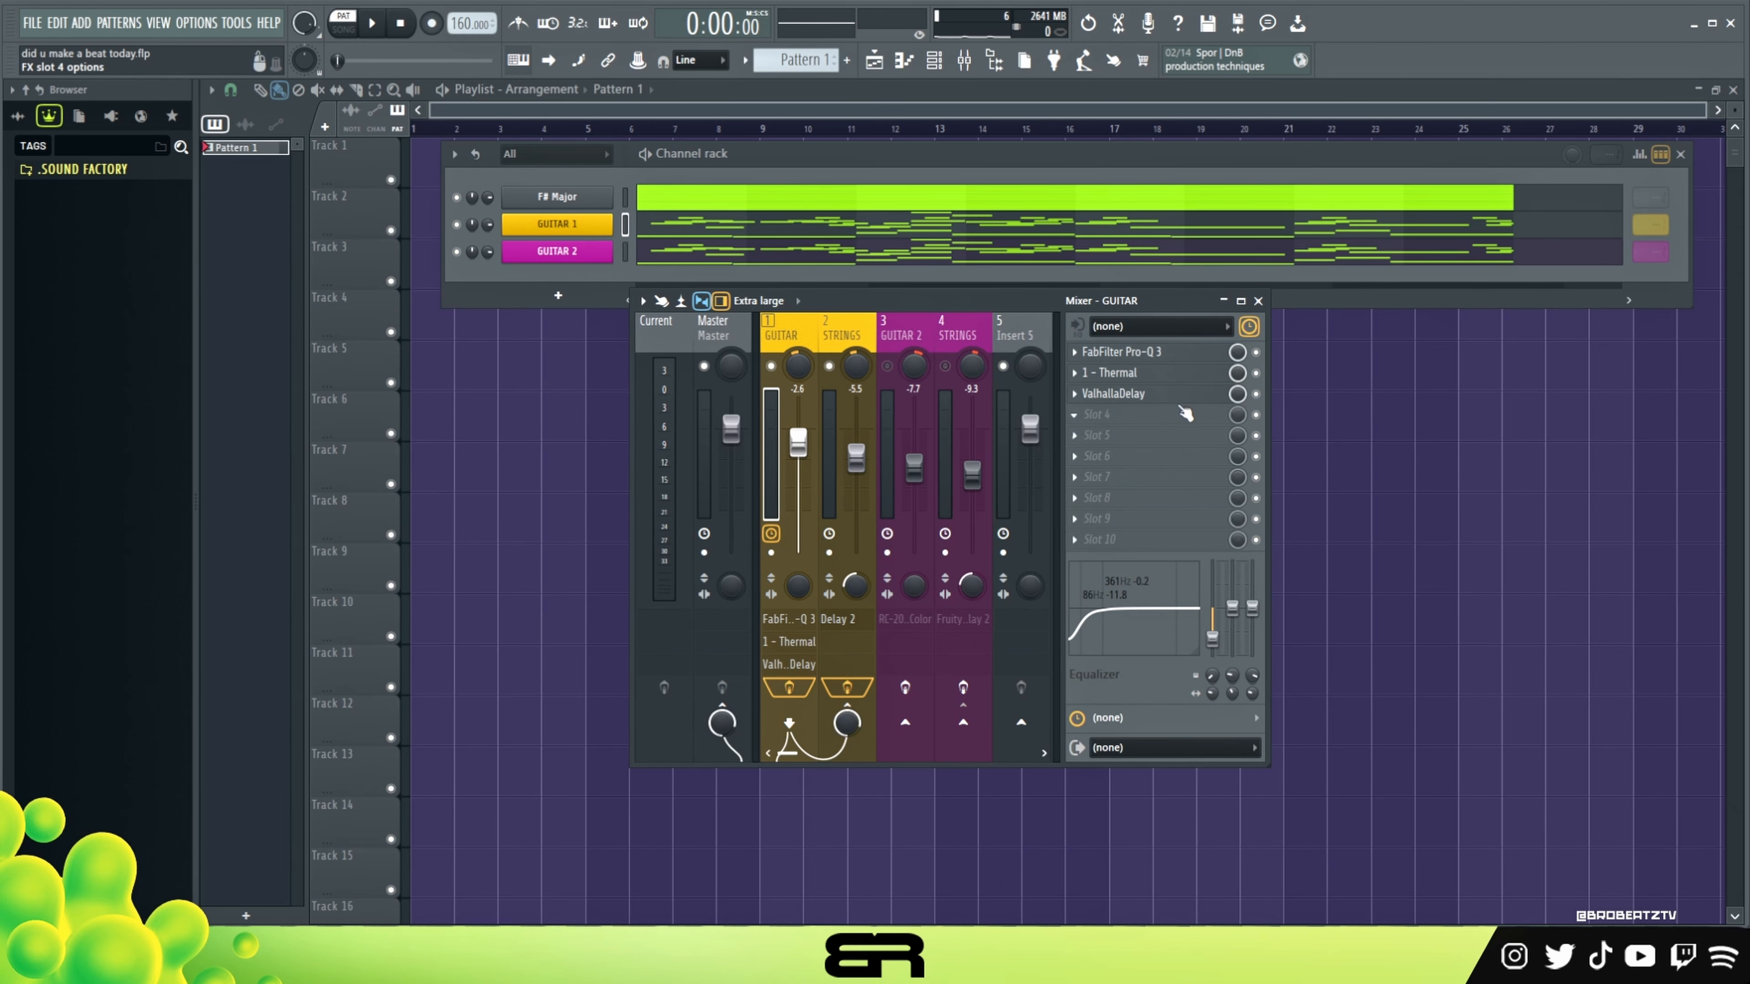
{"action": "left_click", "coordinate": [1113, 392]}
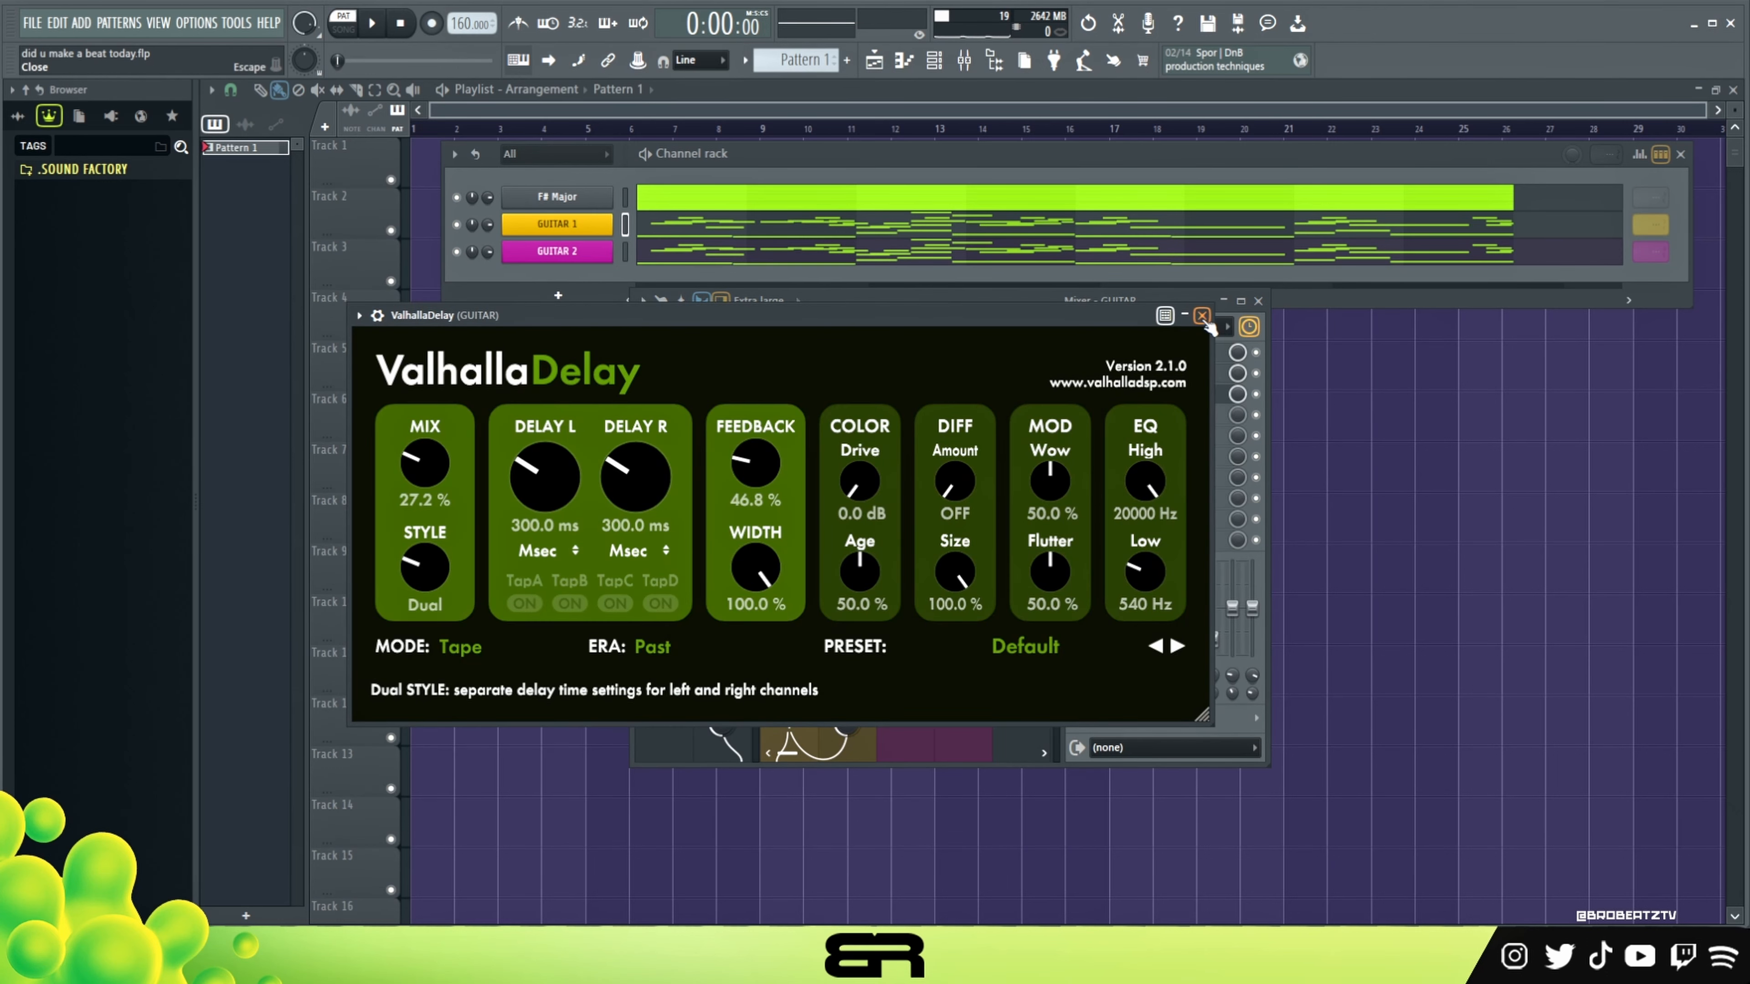
{"action": "left_click", "coordinate": [1203, 317]}
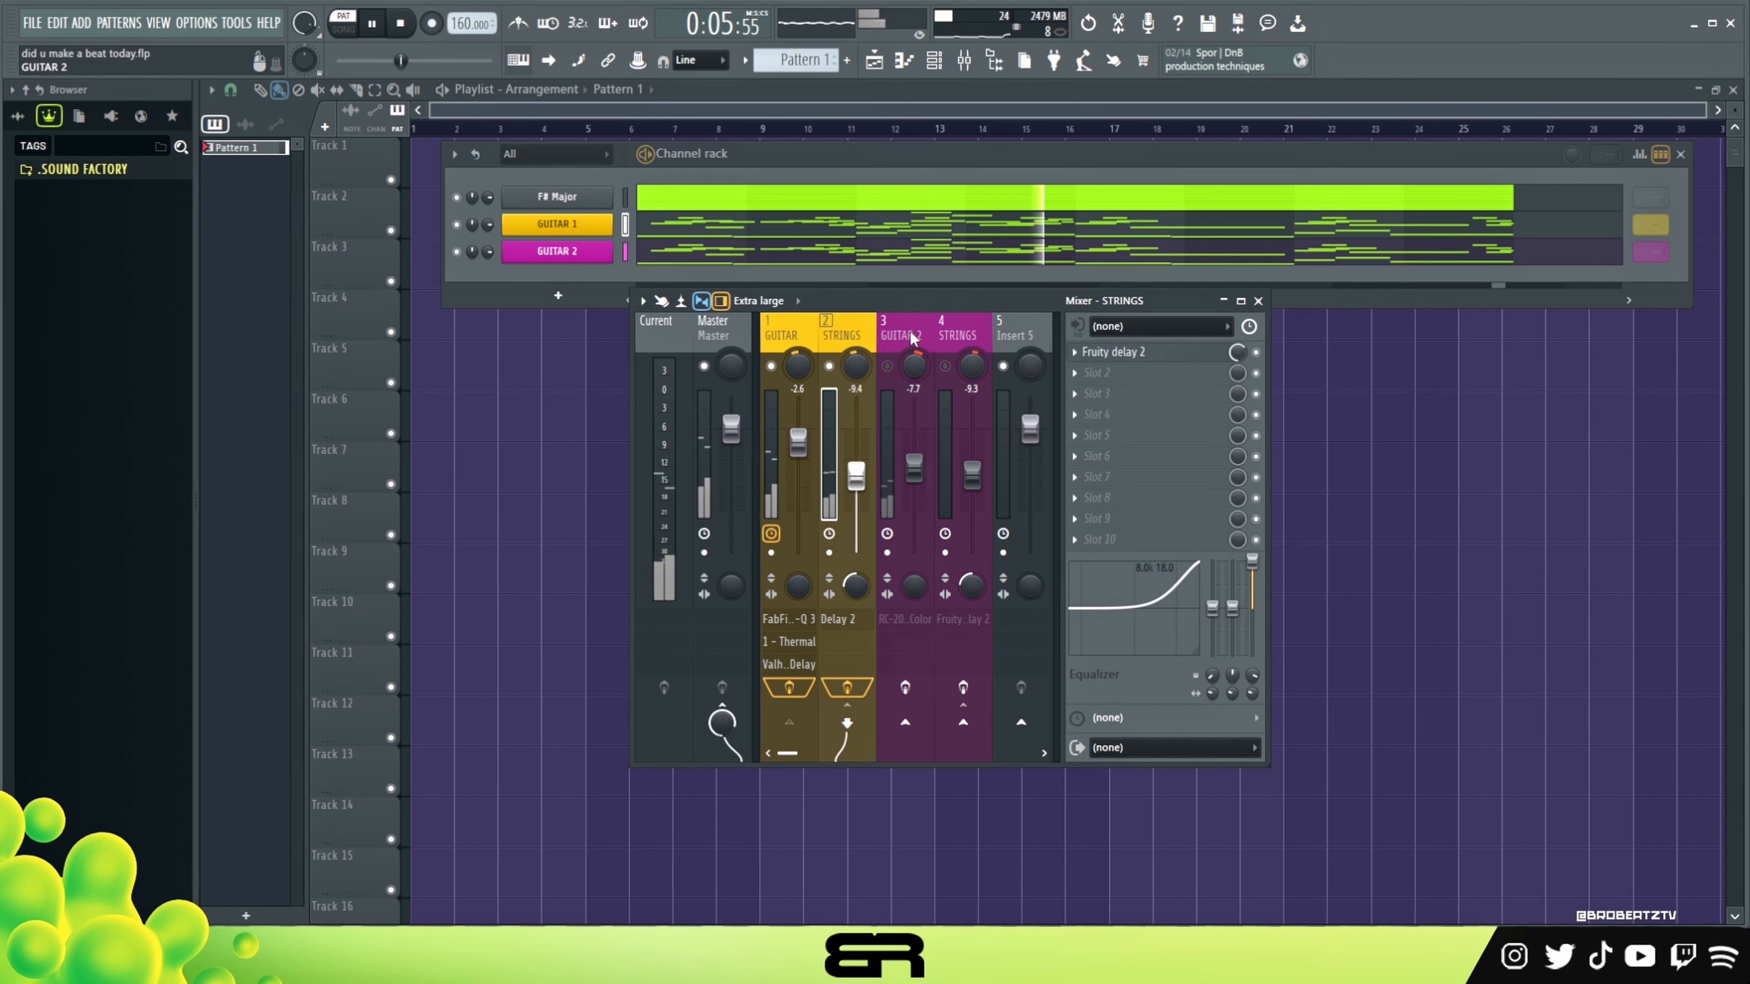
- Show the GUITAR 2 insert's effects in the mixer
{"action": "left_click", "coordinate": [898, 322]}
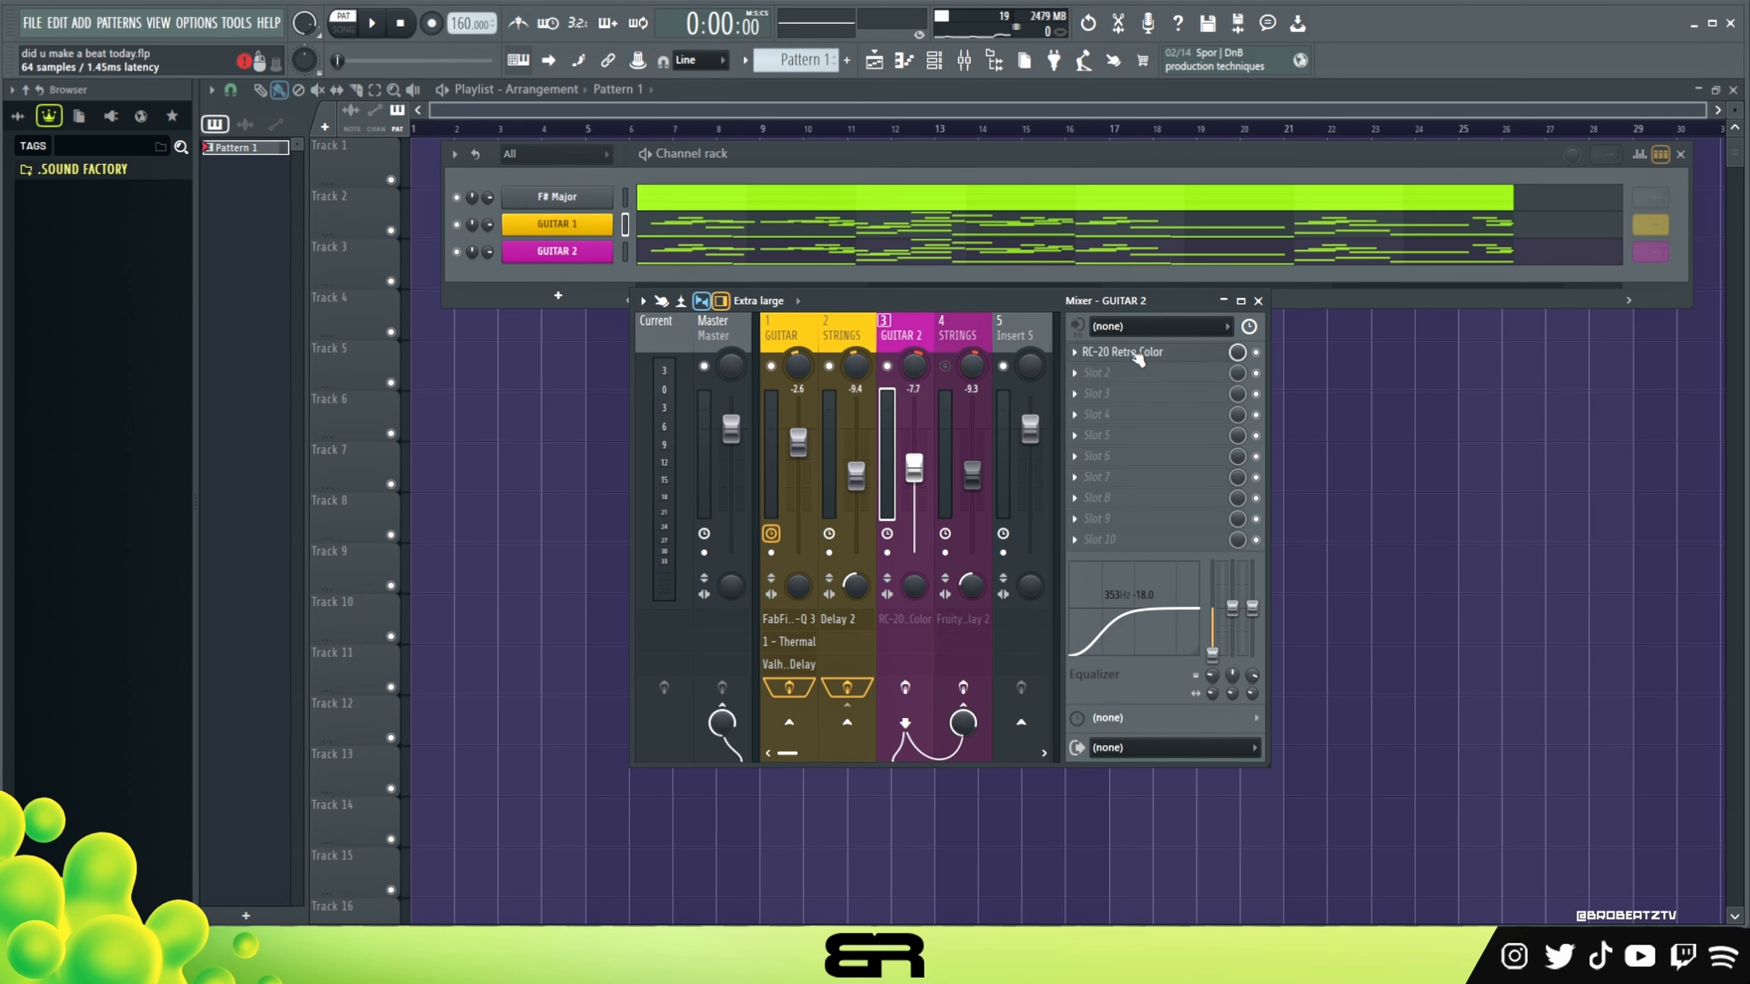
{"action": "left_click", "coordinate": [1122, 352]}
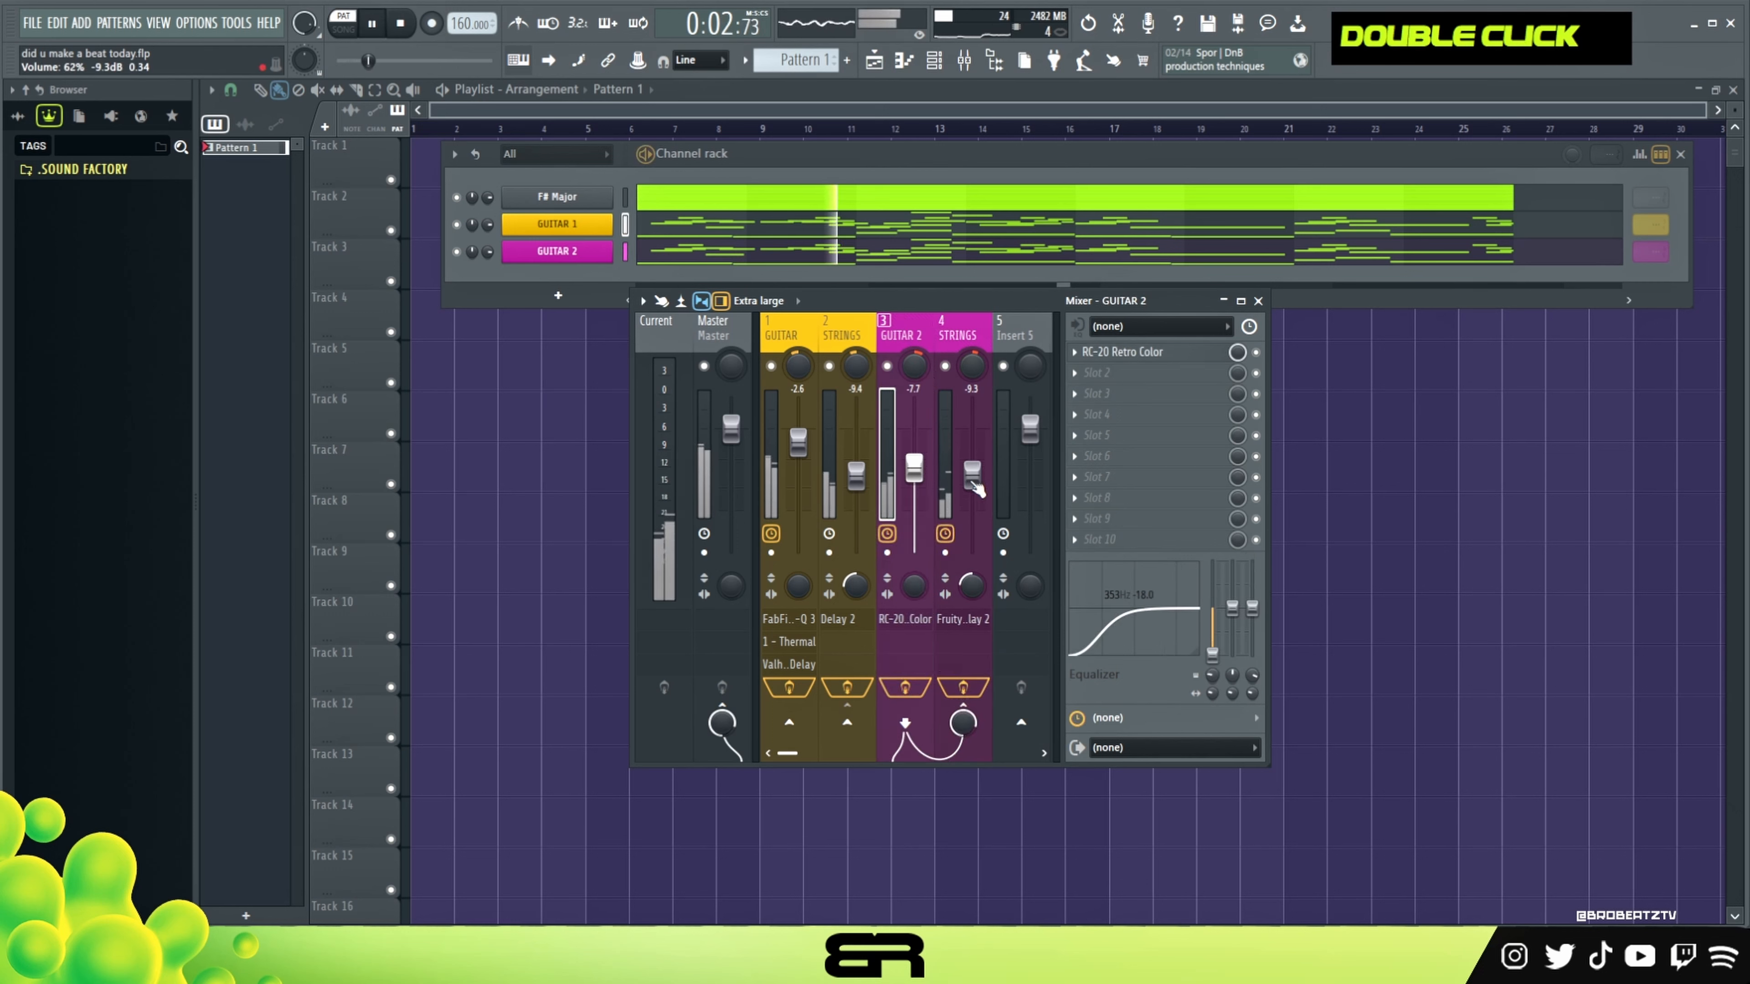
- Lower the track 4 STRINGS fader to about -14.4 dB and select its insert
{"action": "left_click", "coordinate": [956, 334]}
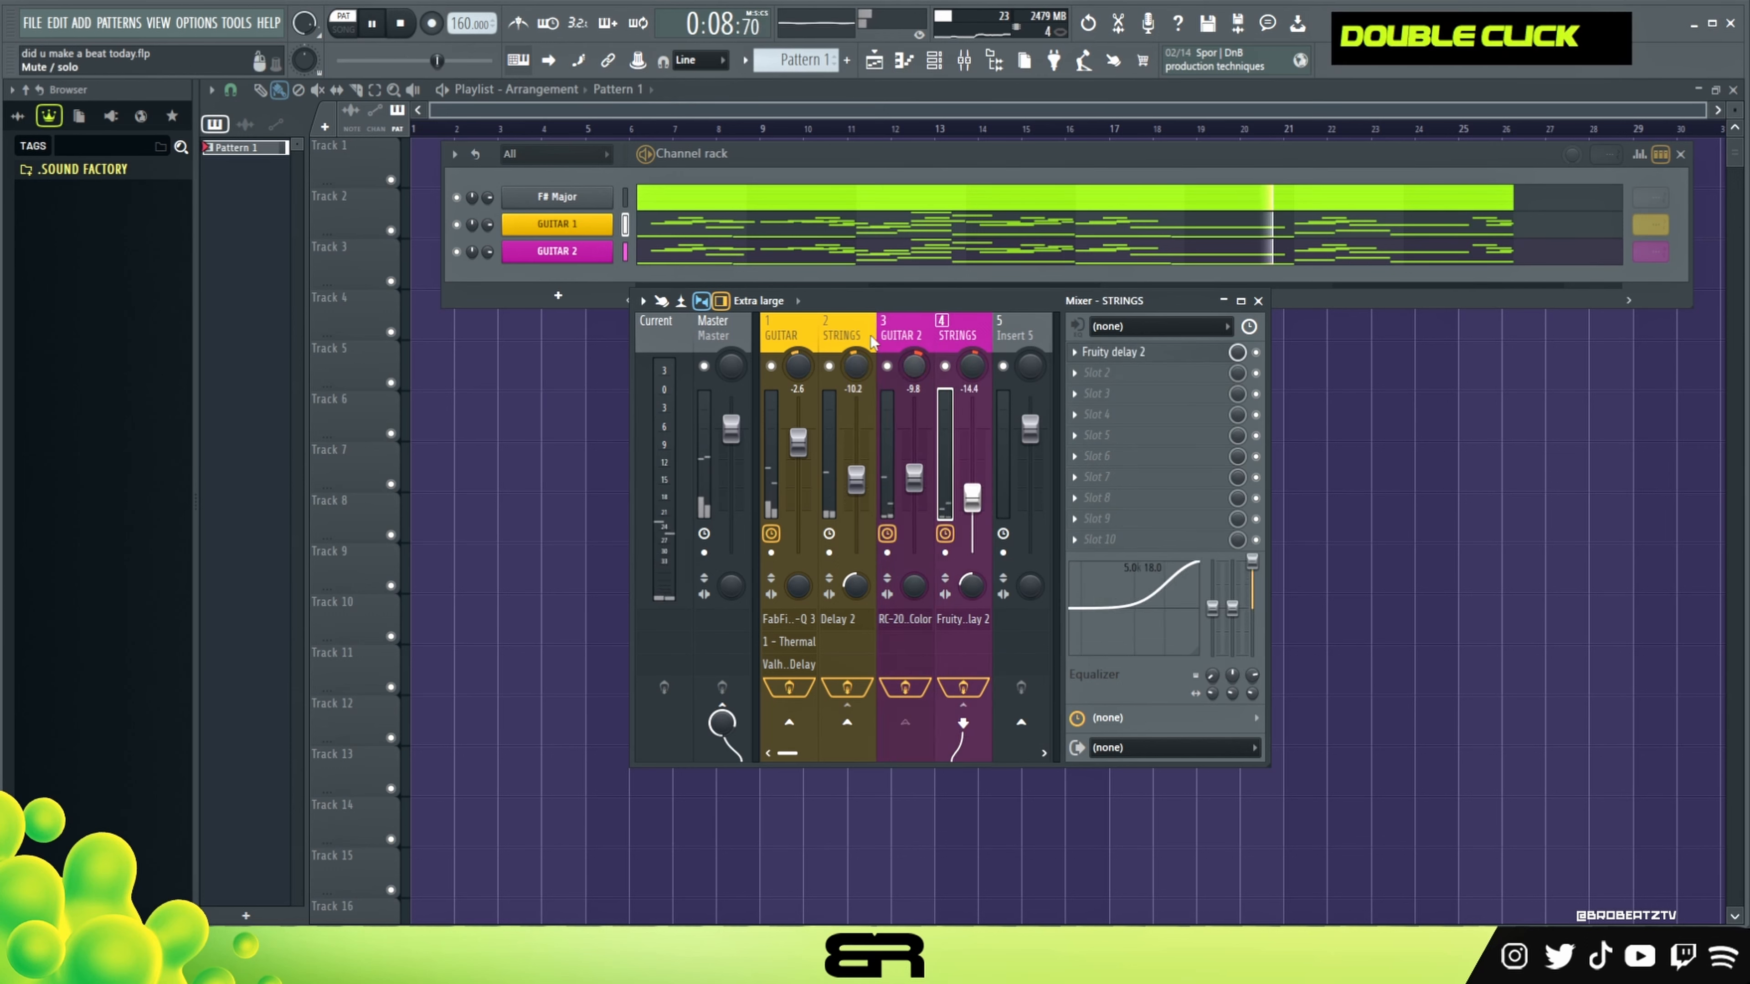
{"action": "left_click", "coordinate": [839, 335]}
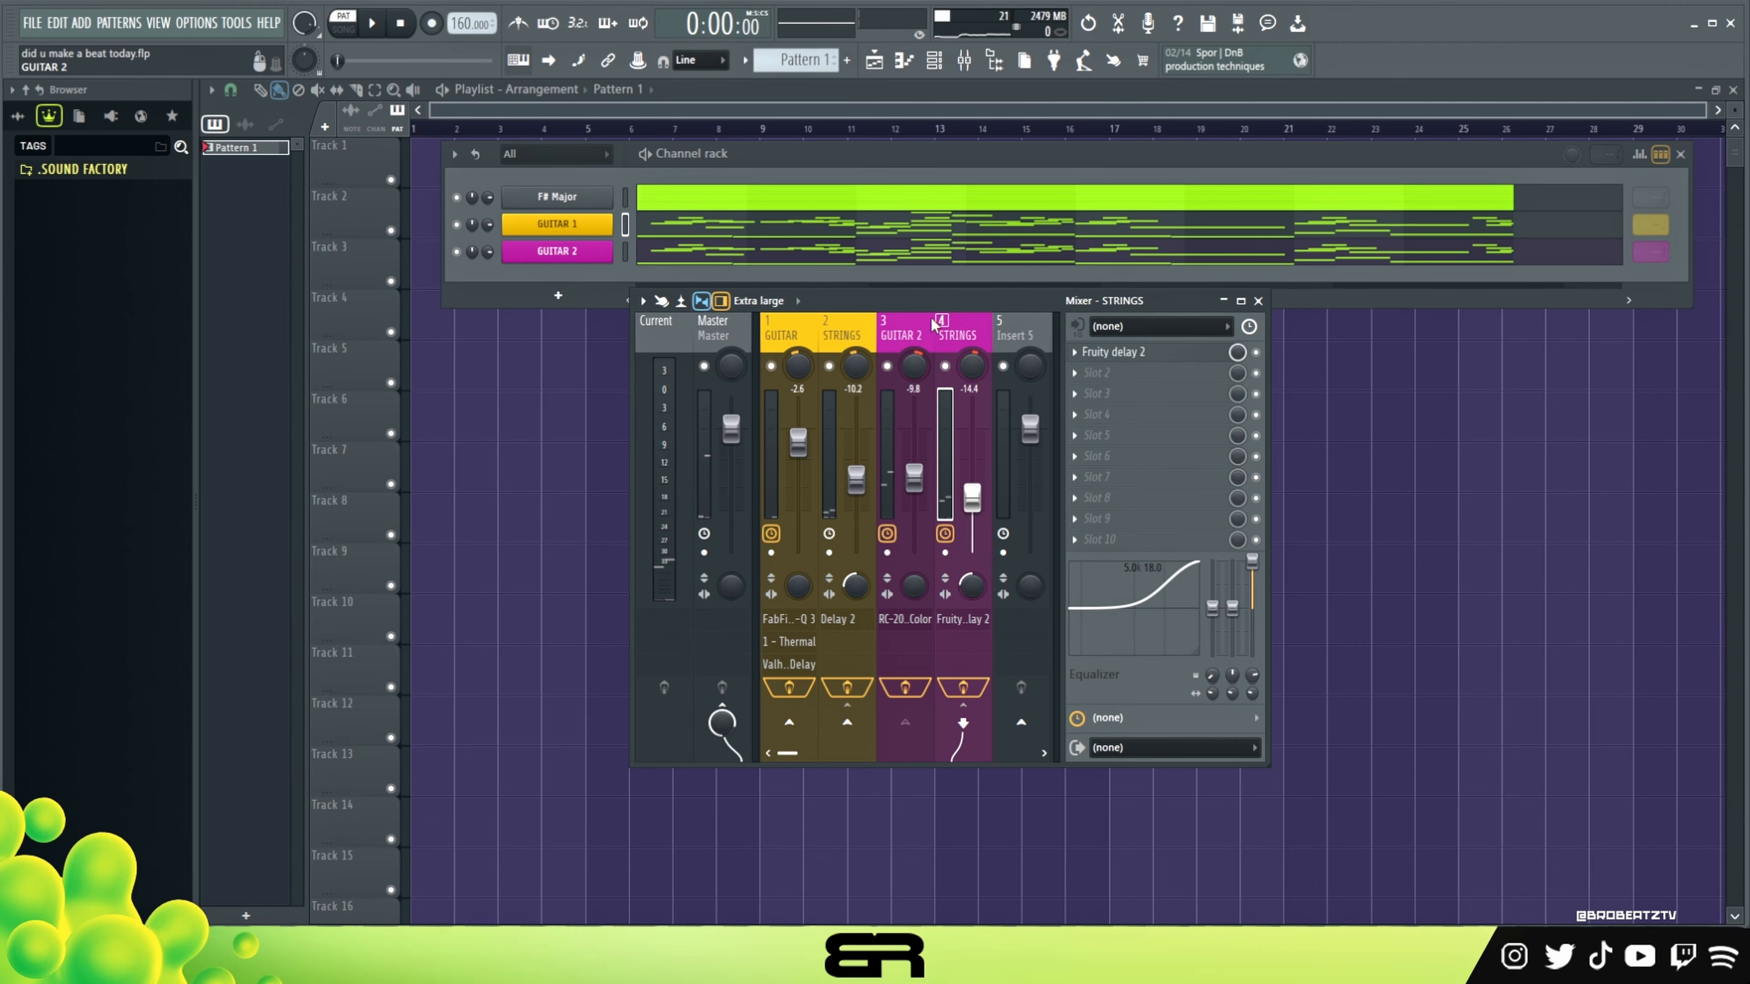
{"action": "left_click", "coordinate": [956, 324]}
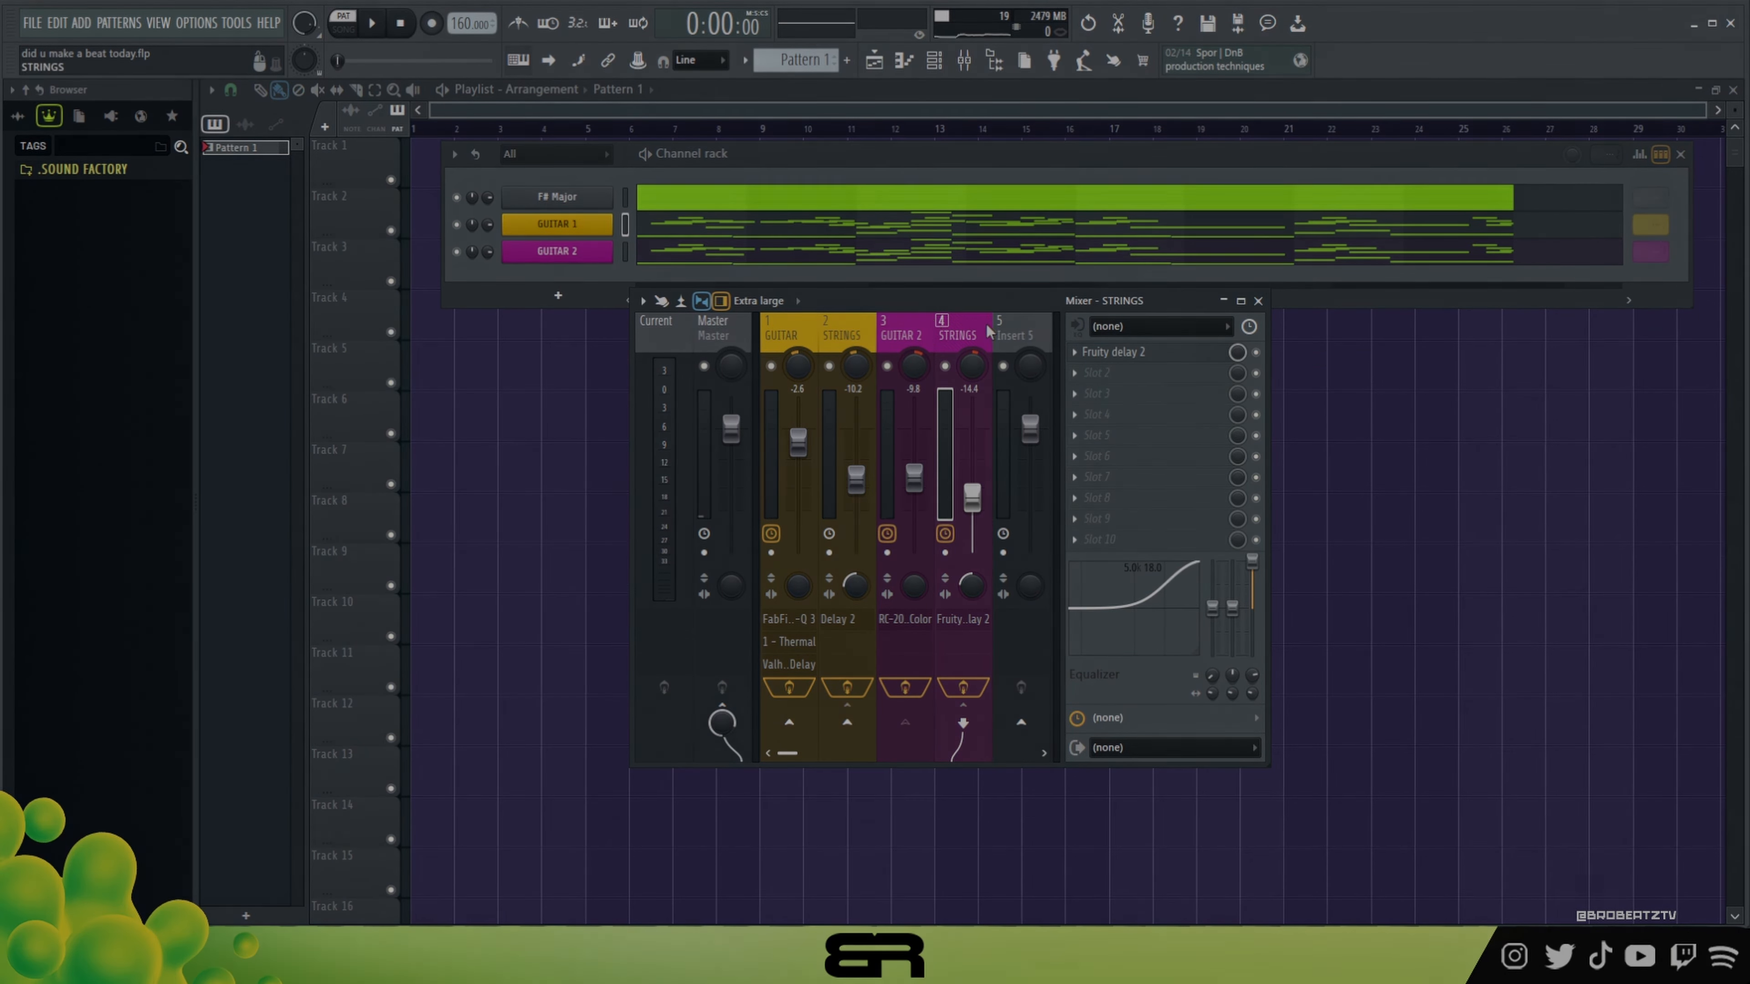